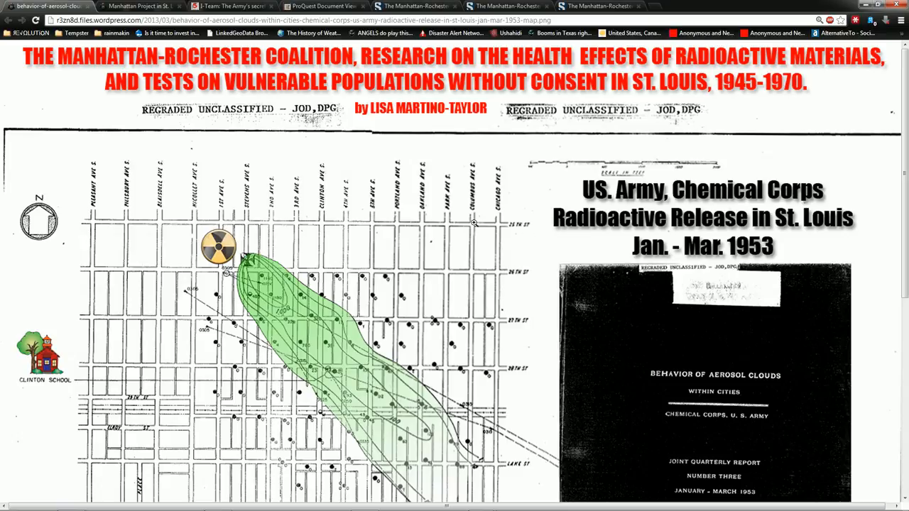
{"action": "mouse_move", "coordinate": [410, 192]}
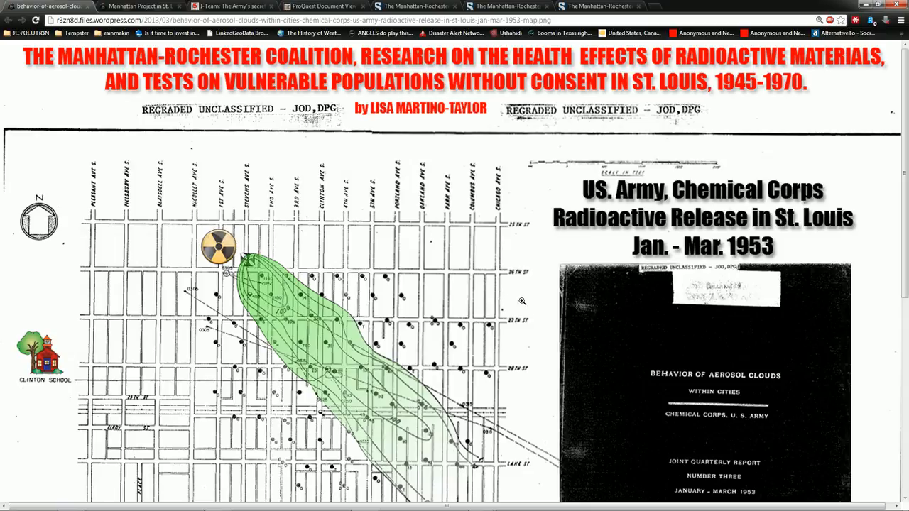
Browse the upper part of the Manhattan Project in St. Louis post, around its video.
{"action": "scroll", "scroll_direction": "down", "scroll_amount": 3}
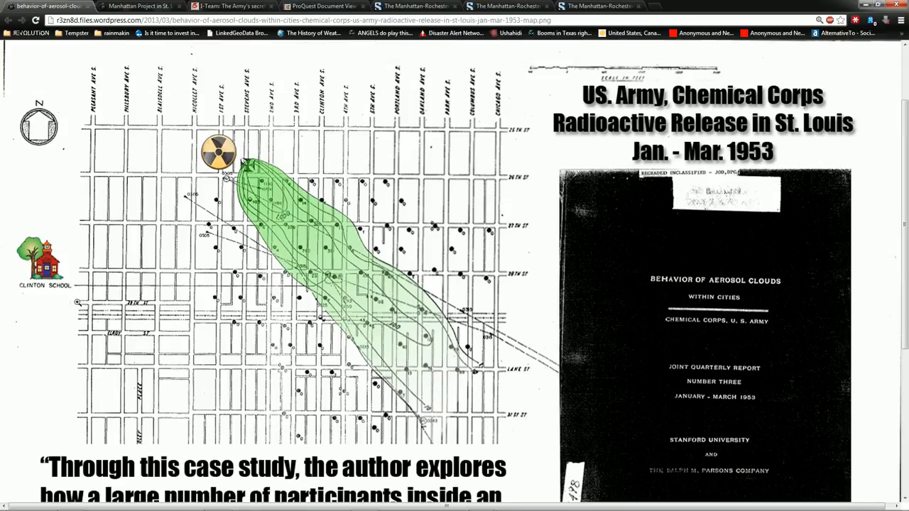
{"action": "scroll", "scroll_direction": "up", "scroll_amount": 3}
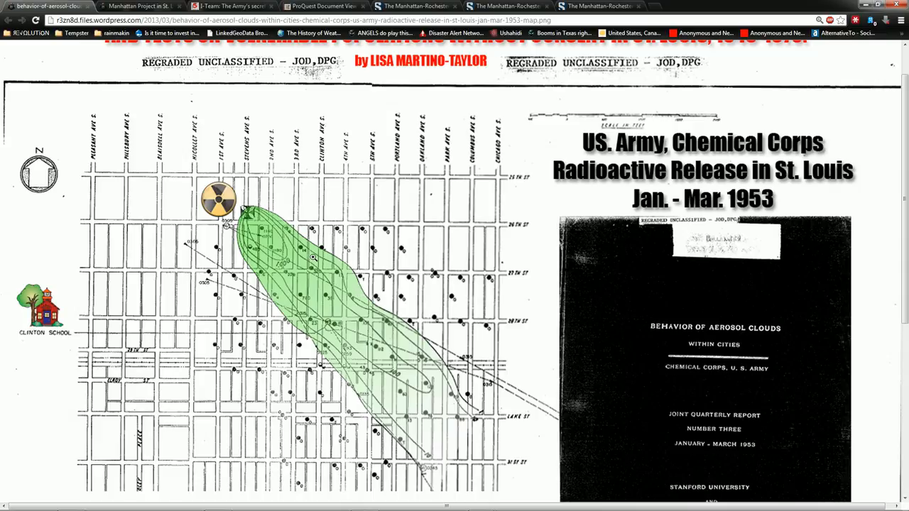
{"action": "mouse_move", "coordinate": [259, 216]}
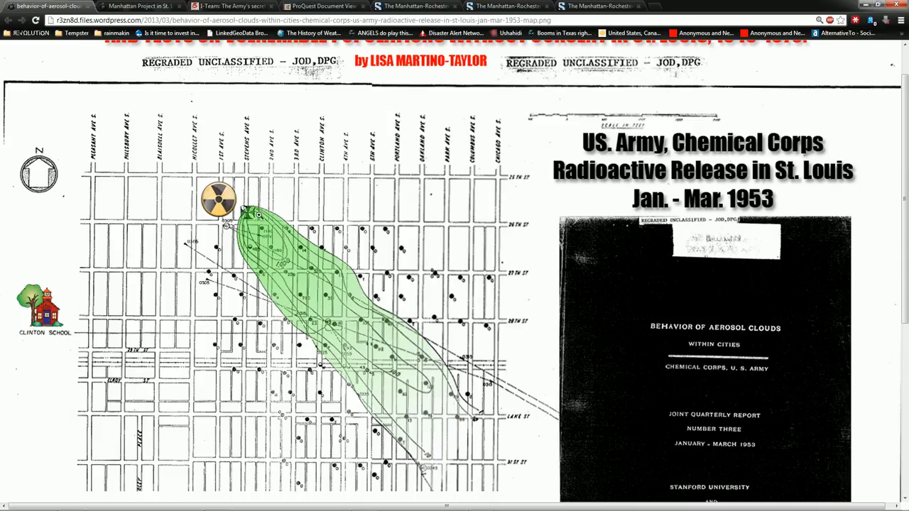
{"action": "mouse_move", "coordinate": [274, 226]}
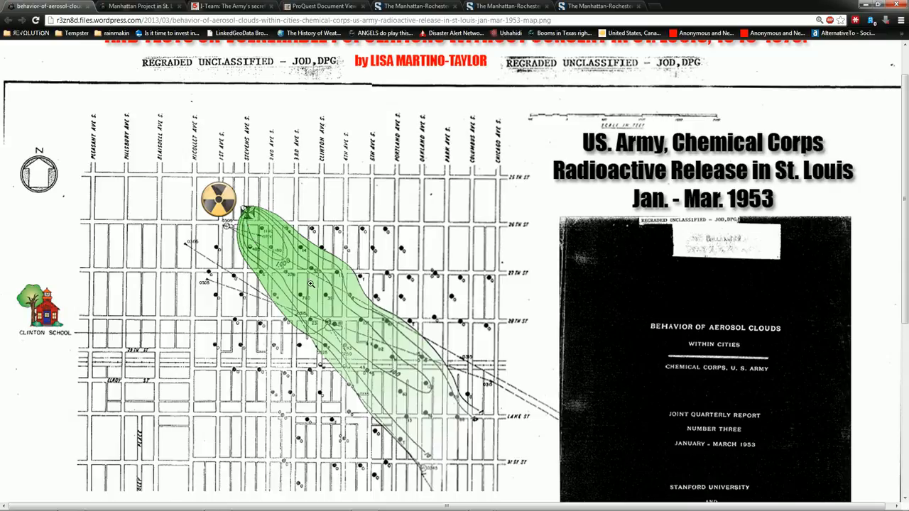
{"action": "scroll", "scroll_direction": "down", "scroll_amount": 3}
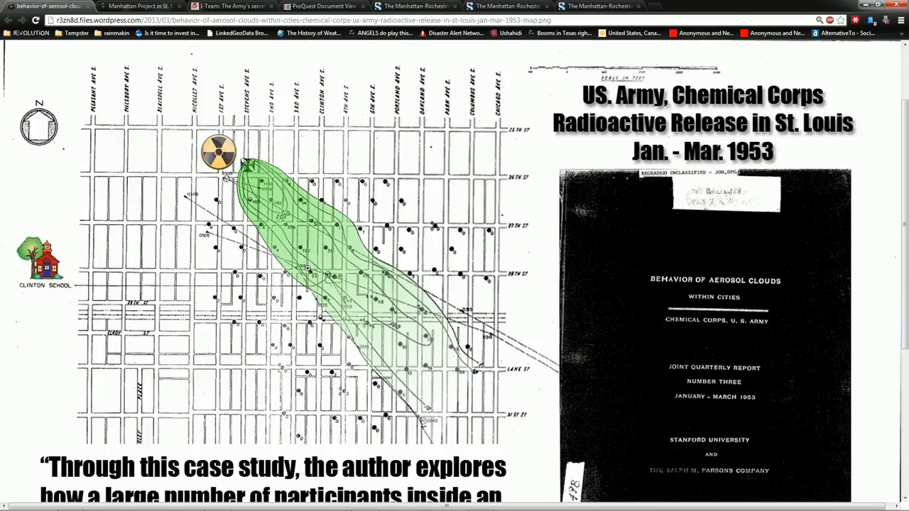
{"action": "scroll", "scroll_direction": "down", "scroll_amount": 3}
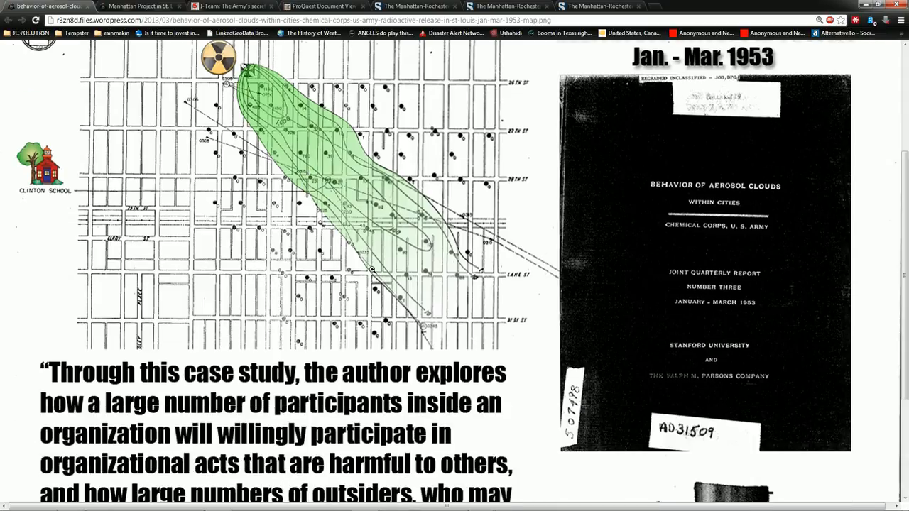
{"action": "scroll", "scroll_direction": "up", "scroll_amount": 3}
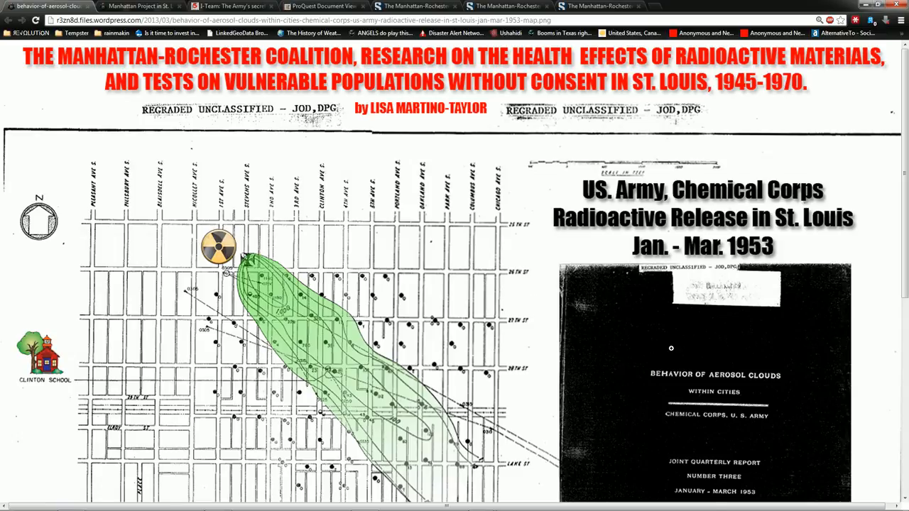
{"action": "scroll", "scroll_direction": "down", "scroll_amount": 3}
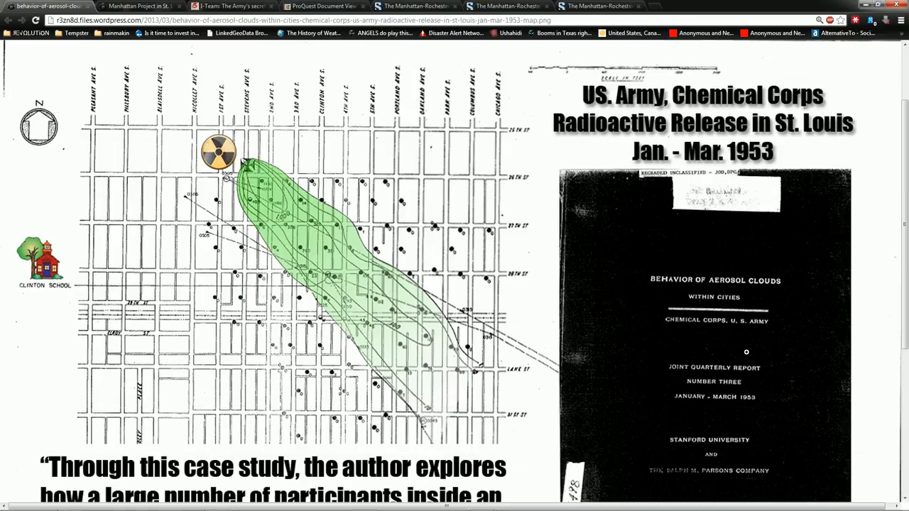
{"action": "scroll", "scroll_direction": "up", "scroll_amount": 3}
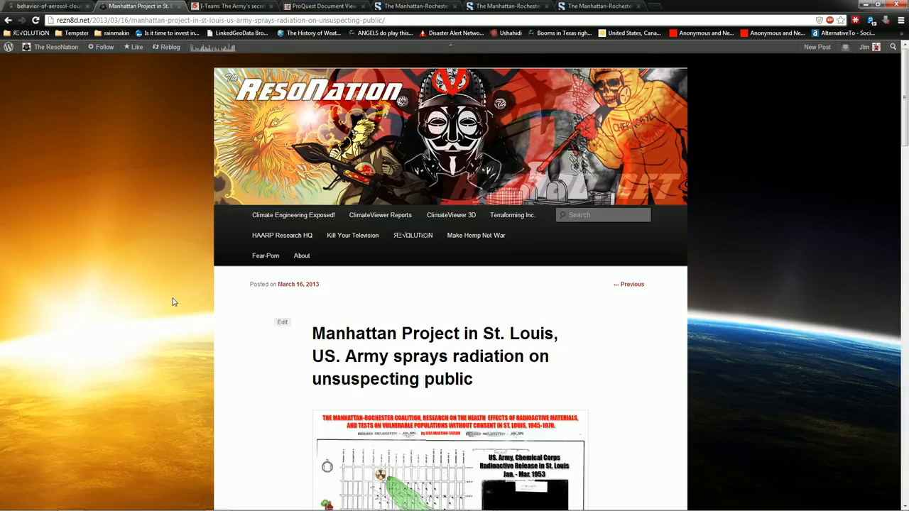
{"action": "mouse_move", "coordinate": [96, 68]}
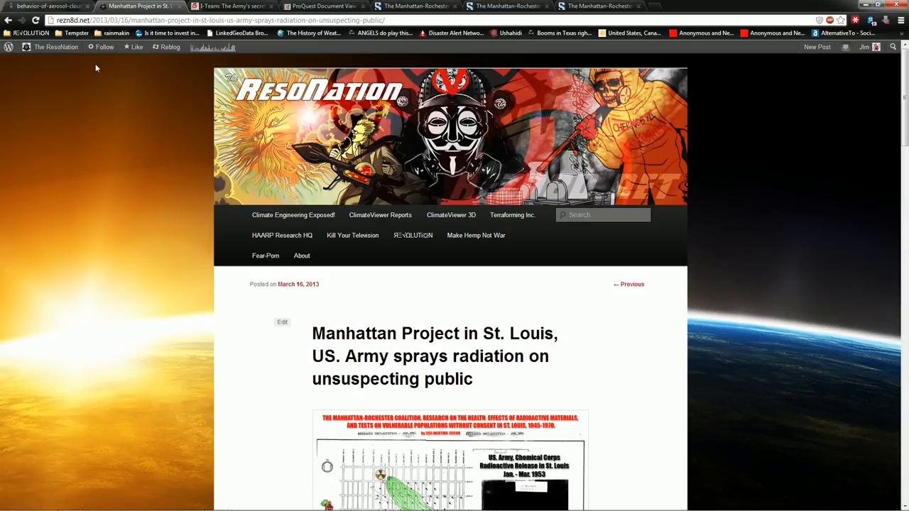
{"action": "mouse_move", "coordinate": [222, 316]}
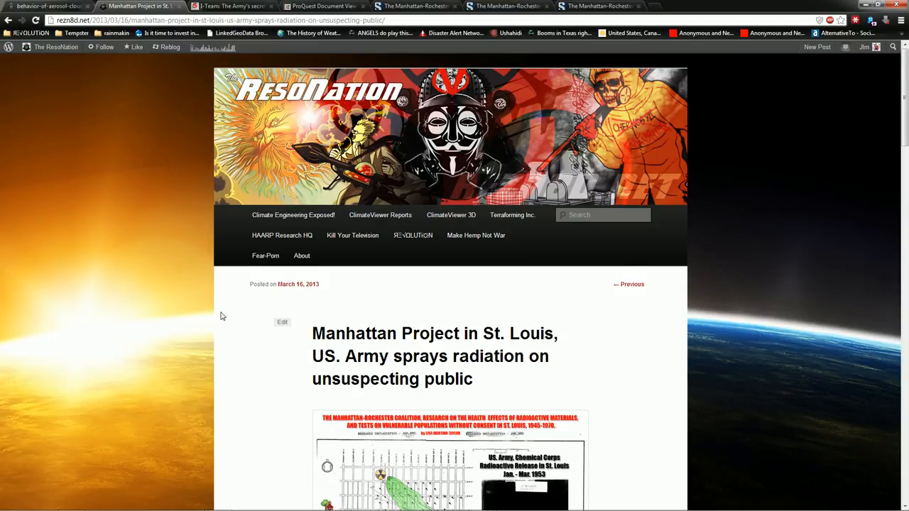
Review the post's dissertation section, then bring up the I-Team Army experiments article.
{"action": "scroll", "scroll_direction": "down", "scroll_amount": 3}
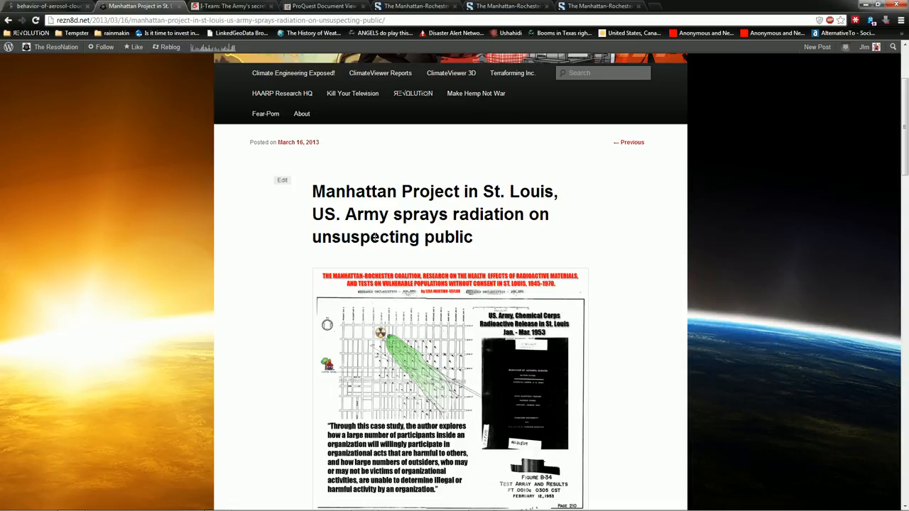
{"action": "scroll", "scroll_direction": "down", "scroll_amount": 3}
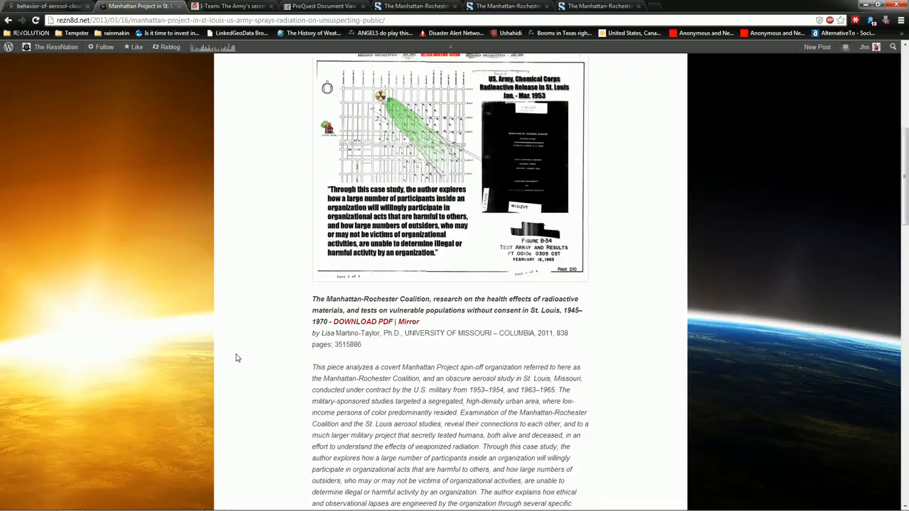
{"action": "scroll", "scroll_direction": "up", "scroll_amount": 3}
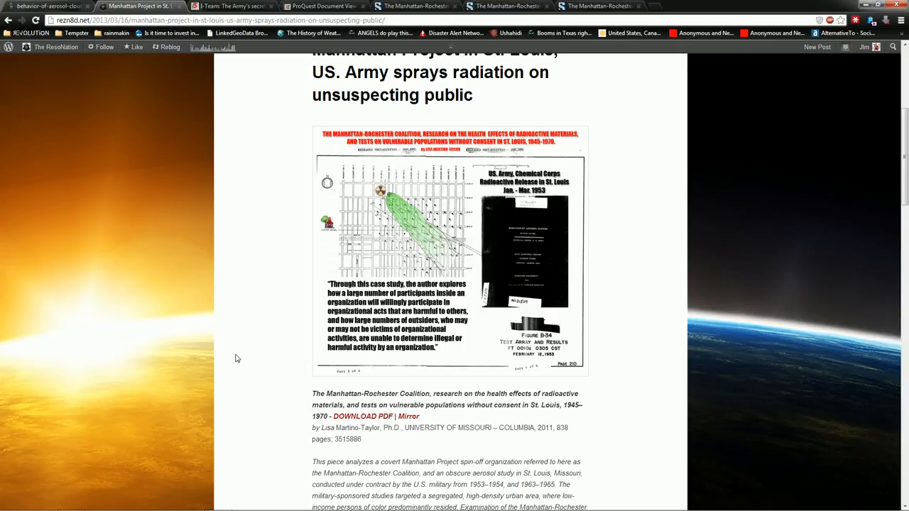
{"action": "scroll", "scroll_direction": "down", "scroll_amount": 3}
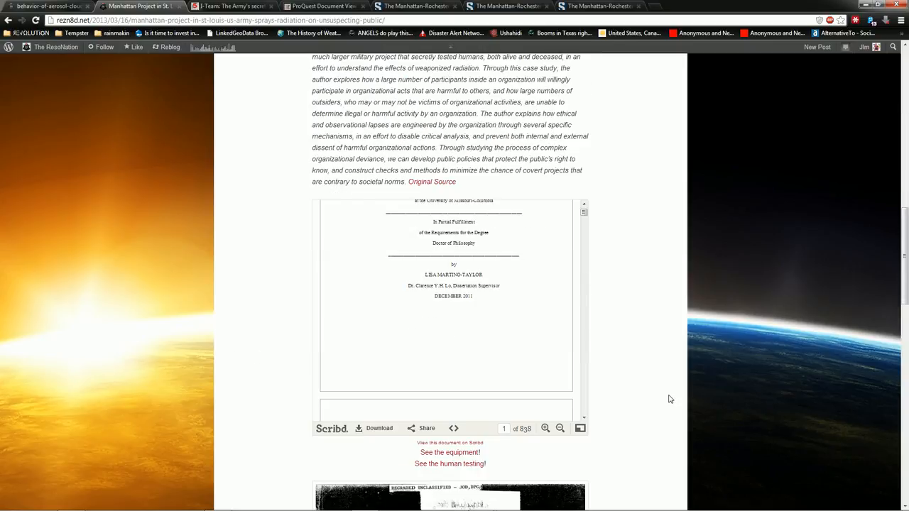
{"action": "scroll", "scroll_direction": "down", "scroll_amount": 3}
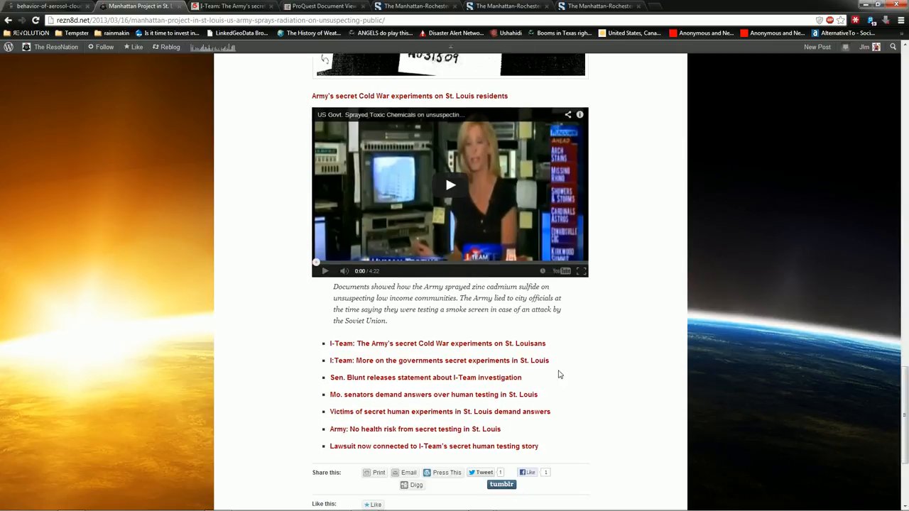
{"action": "mouse_move", "coordinate": [528, 207]}
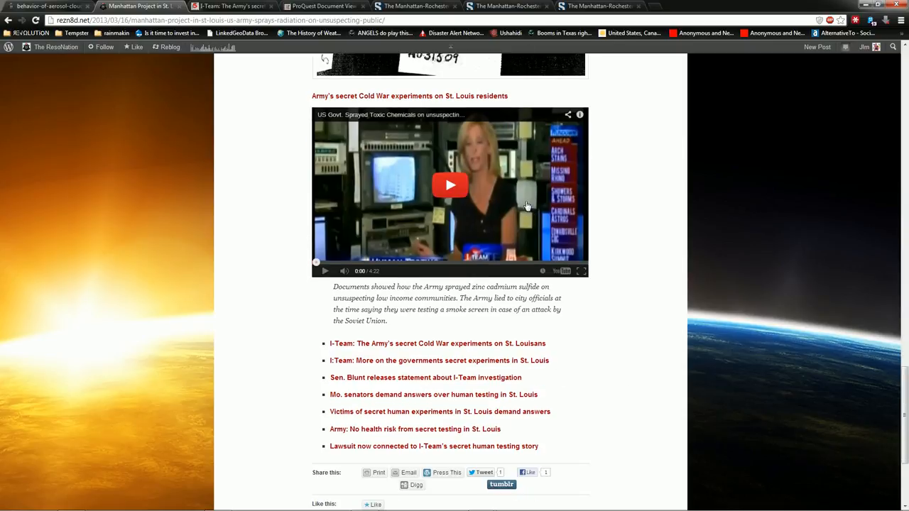
{"action": "mouse_move", "coordinate": [434, 395]}
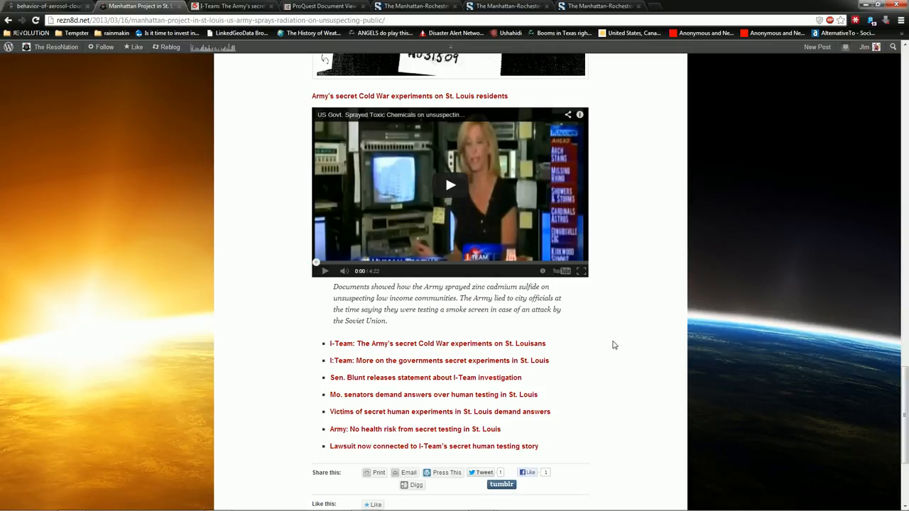
{"action": "scroll", "scroll_direction": "down", "scroll_amount": 3}
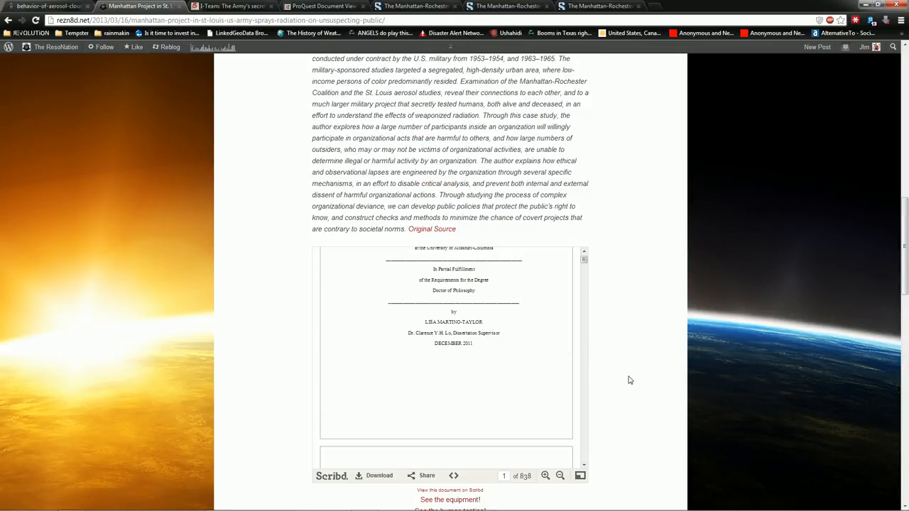
{"action": "scroll", "scroll_direction": "up", "scroll_amount": 3}
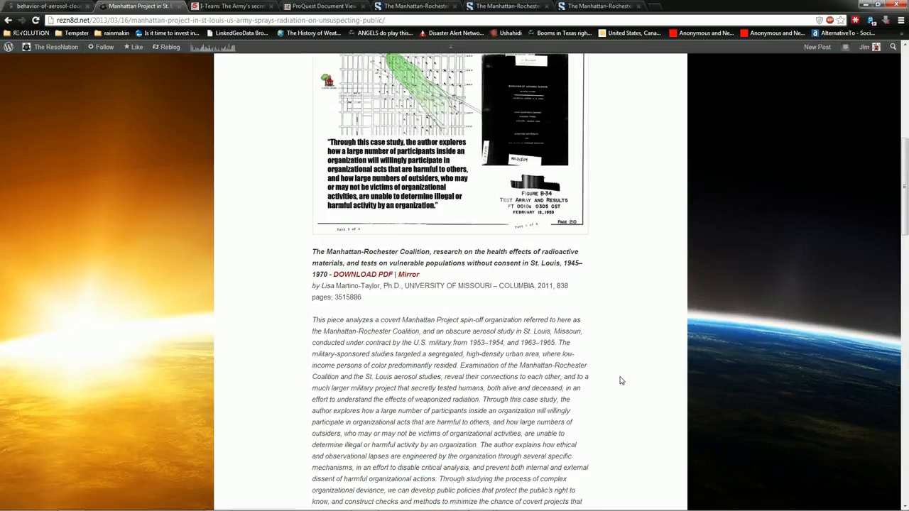
{"action": "scroll", "scroll_direction": "up", "scroll_amount": 3}
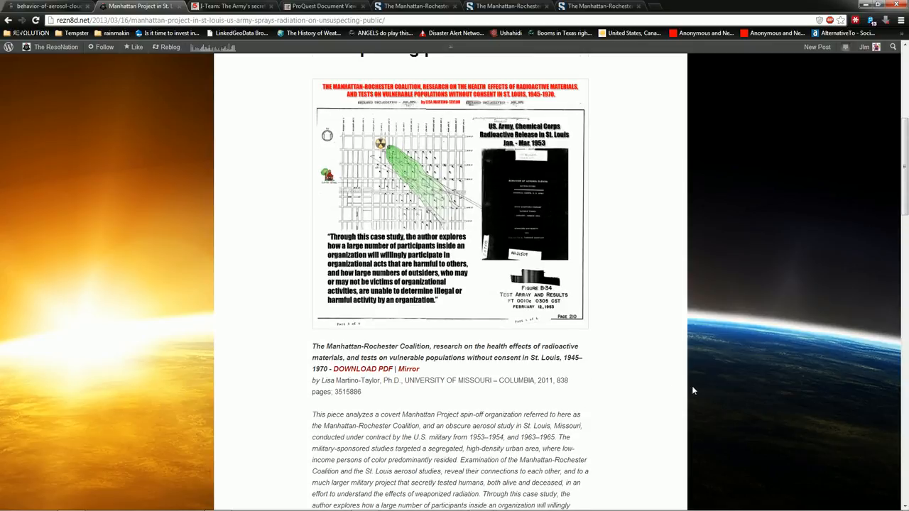
{"action": "mouse_move", "coordinate": [678, 277]}
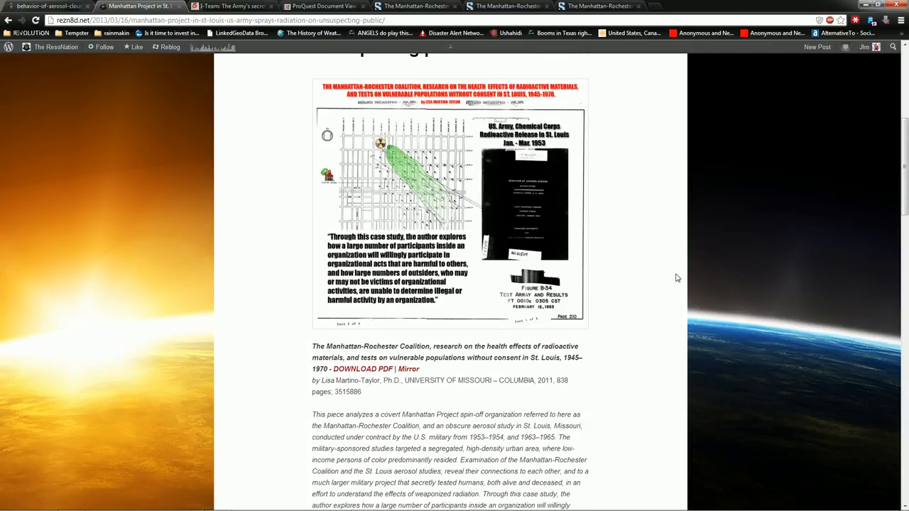
{"action": "mouse_move", "coordinate": [239, 89]}
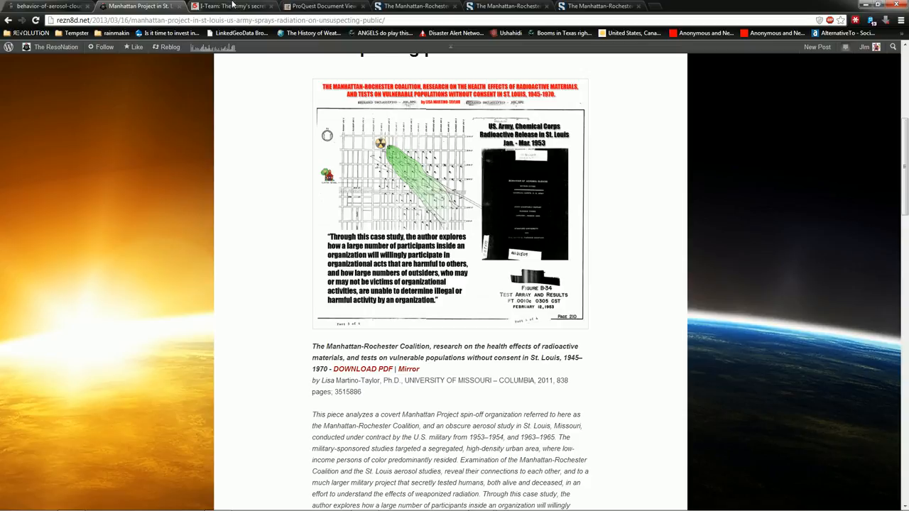
{"action": "left_click", "coordinate": [231, 7]}
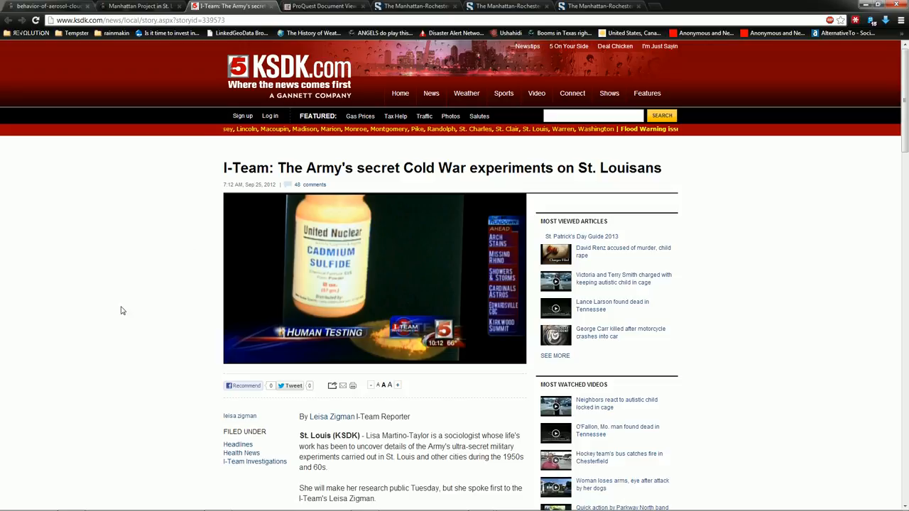
Read through the KSDK I-Team article, then move to the Scribd dissertation tab.
{"action": "scroll", "scroll_direction": "down", "scroll_amount": 3}
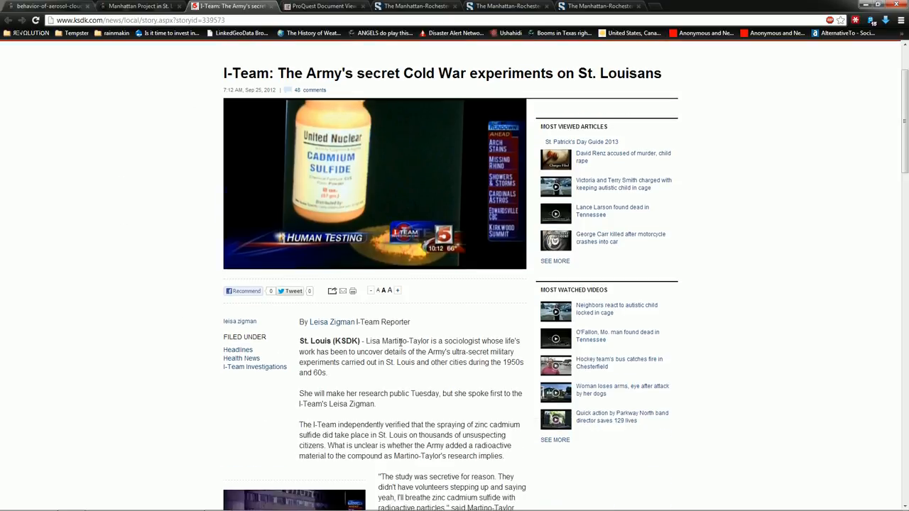
{"action": "mouse_move", "coordinate": [429, 341]}
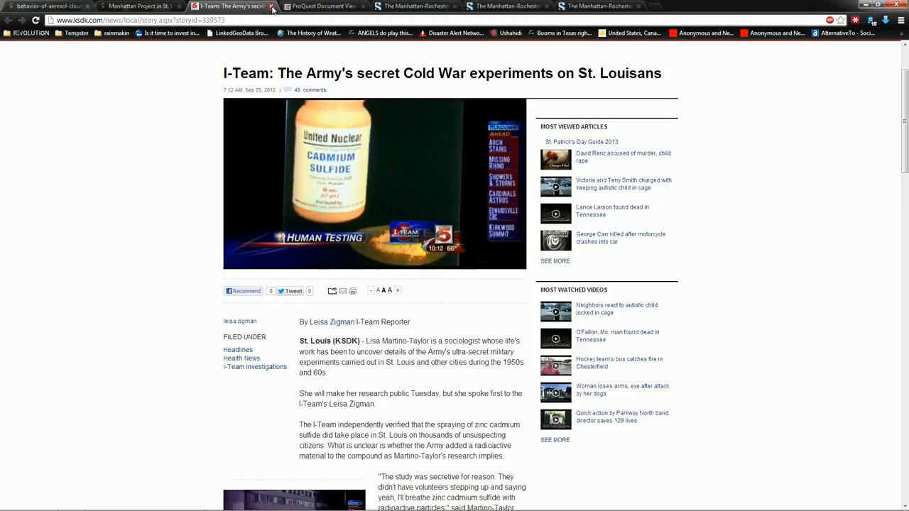
{"action": "mouse_move", "coordinate": [171, 167]}
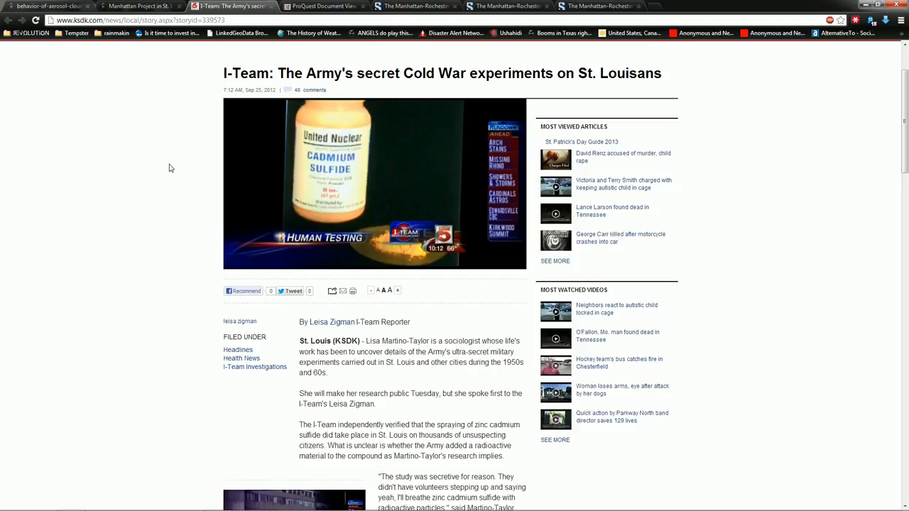
{"action": "scroll", "scroll_direction": "down", "scroll_amount": 3}
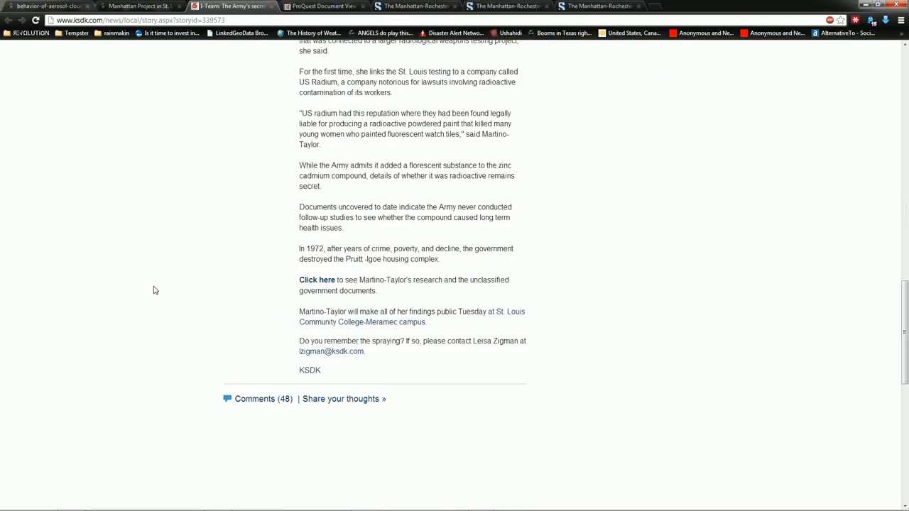
{"action": "scroll", "scroll_direction": "up", "scroll_amount": 3}
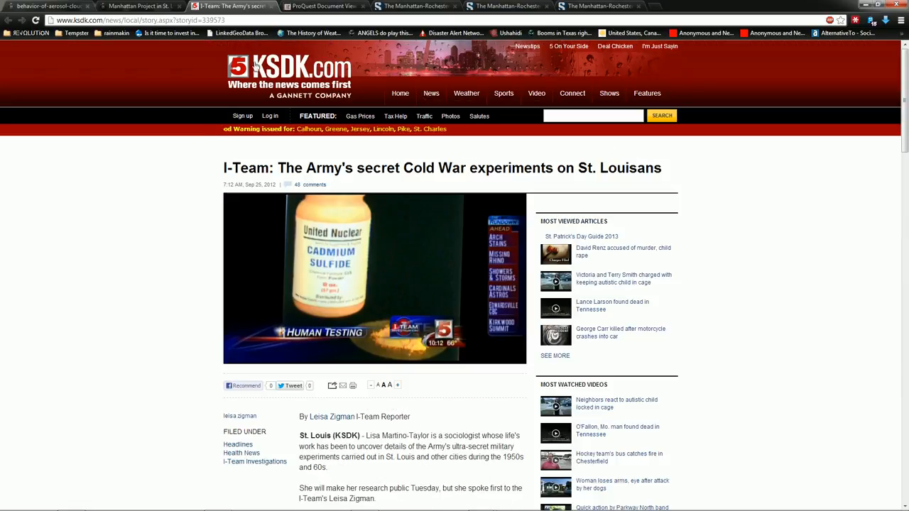
{"action": "left_click", "coordinate": [231, 5]}
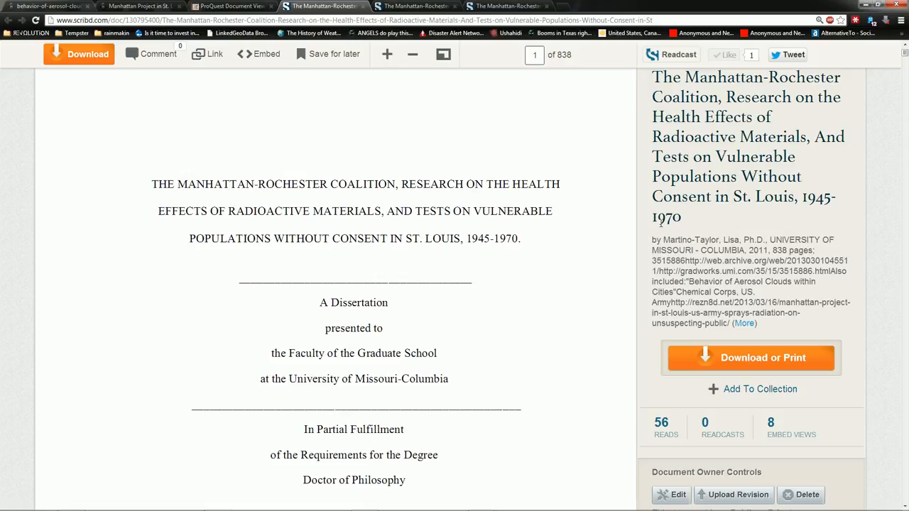
{"action": "mouse_move", "coordinate": [723, 230]}
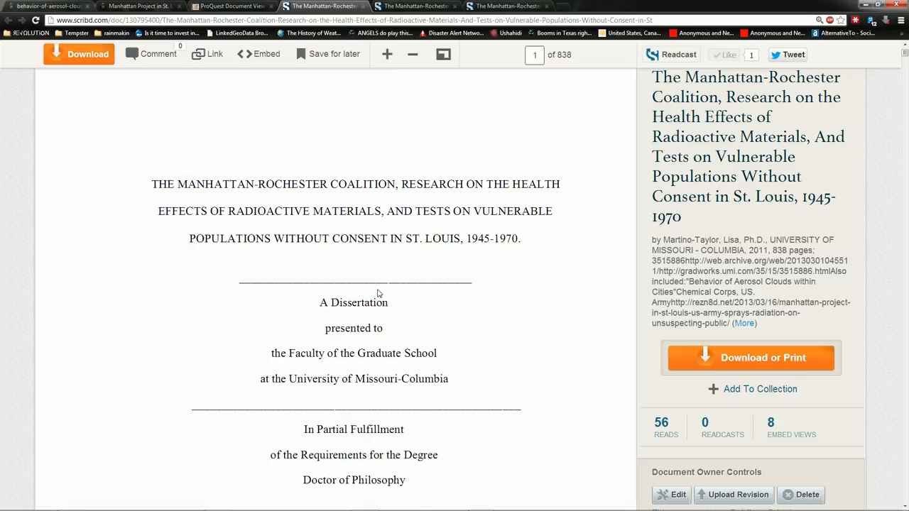
View the Martino-Taylor dissertation's title page, then jump to the page 419 photos copy.
{"action": "scroll", "scroll_direction": "down", "scroll_amount": 3}
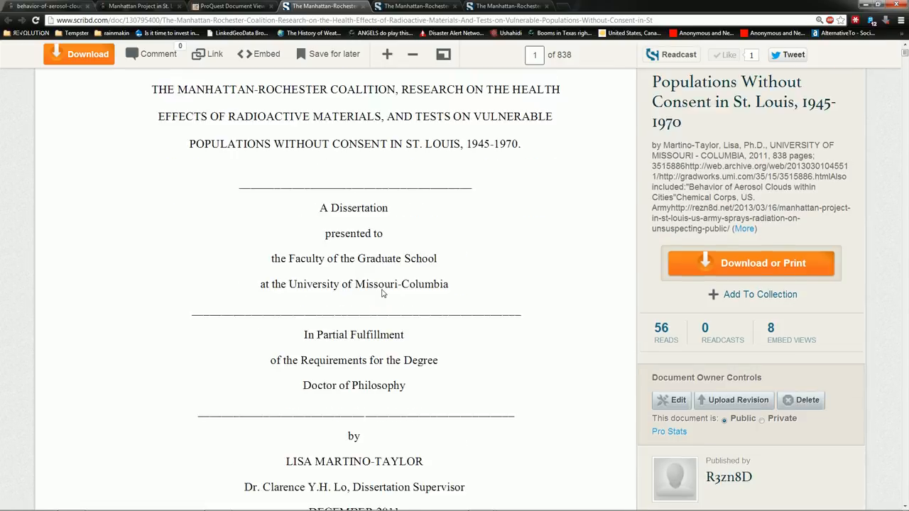
{"action": "left_click", "coordinate": [458, 47]}
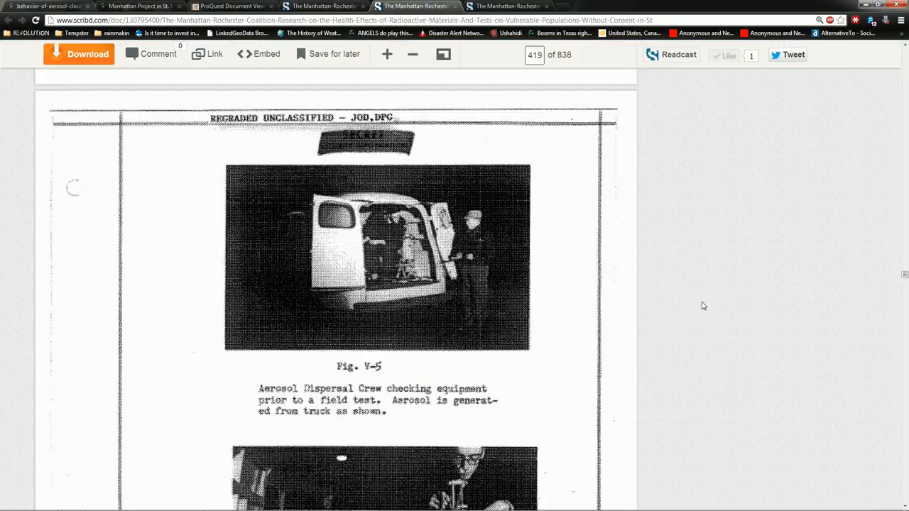
{"action": "mouse_move", "coordinate": [700, 309]}
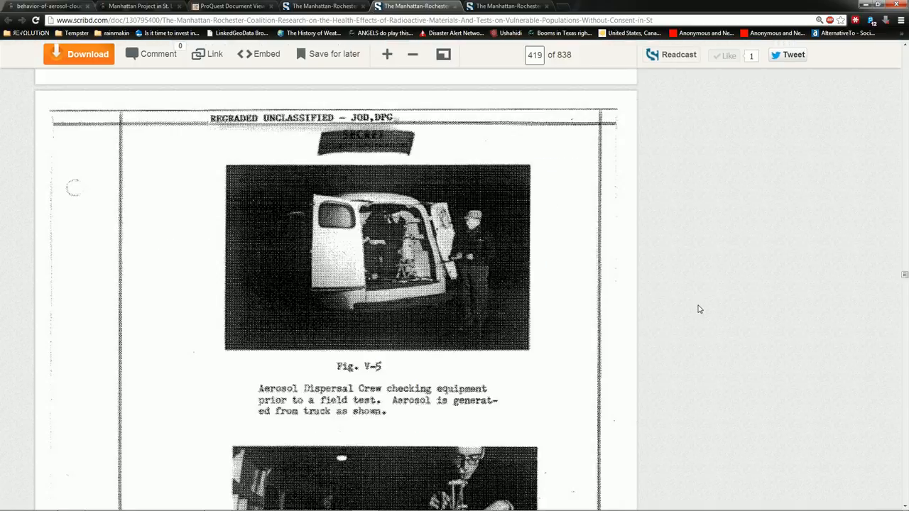
Look over the first aerosol dispersal photos, starting at page 419 and Fig. V-5.
{"action": "scroll", "scroll_direction": "down", "scroll_amount": 3}
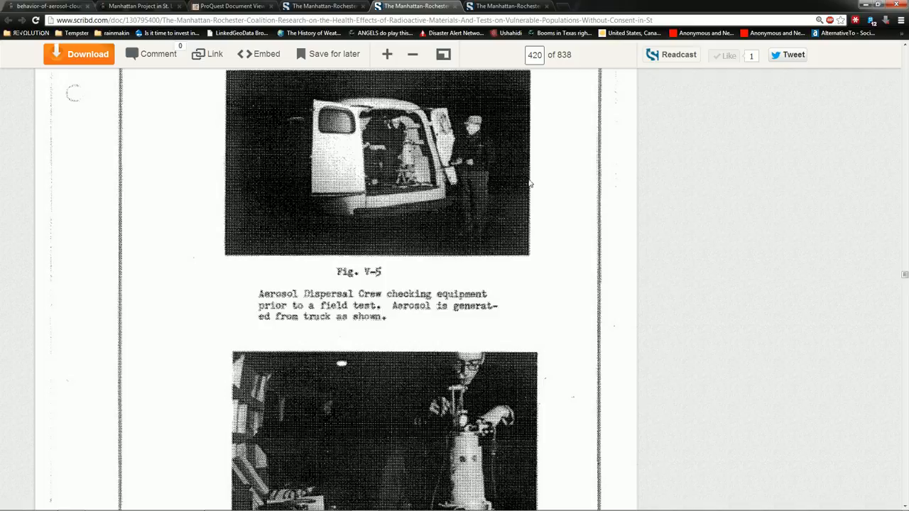
{"action": "scroll", "scroll_direction": "down", "scroll_amount": 3}
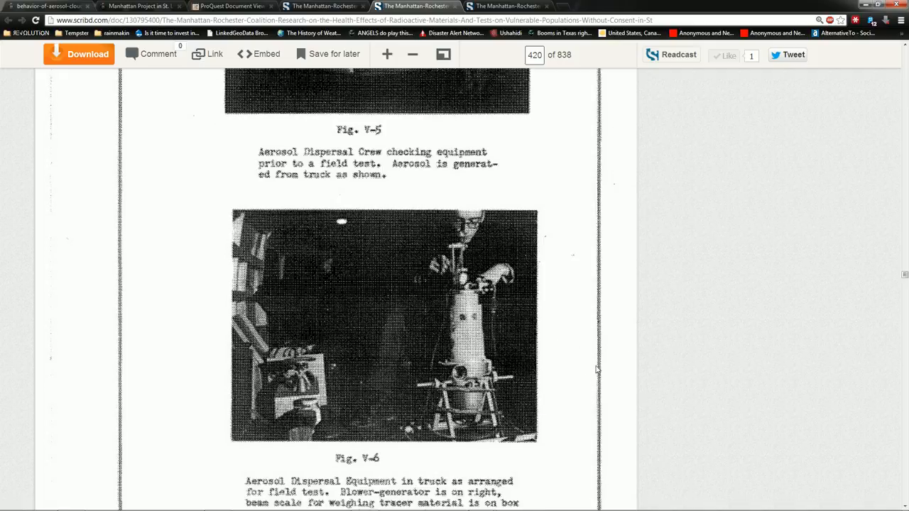
{"action": "mouse_move", "coordinate": [591, 284]}
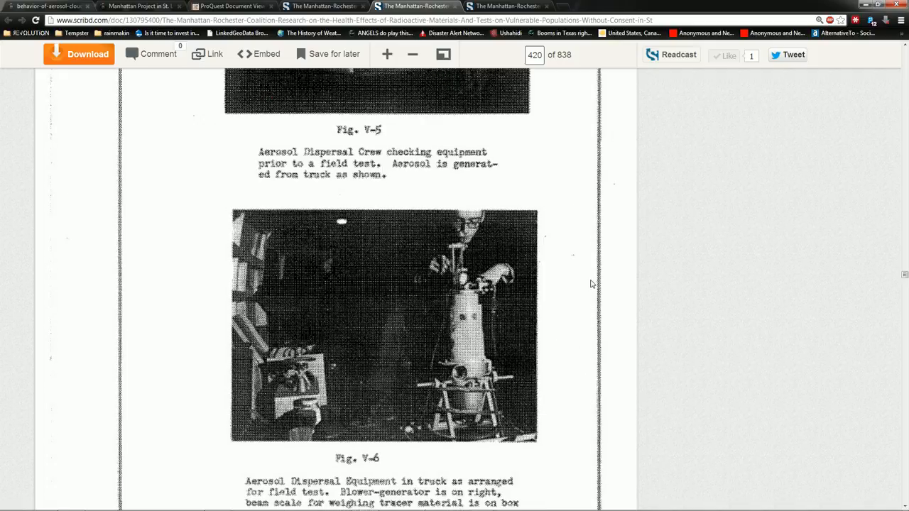
{"action": "scroll", "scroll_direction": "up", "scroll_amount": 3}
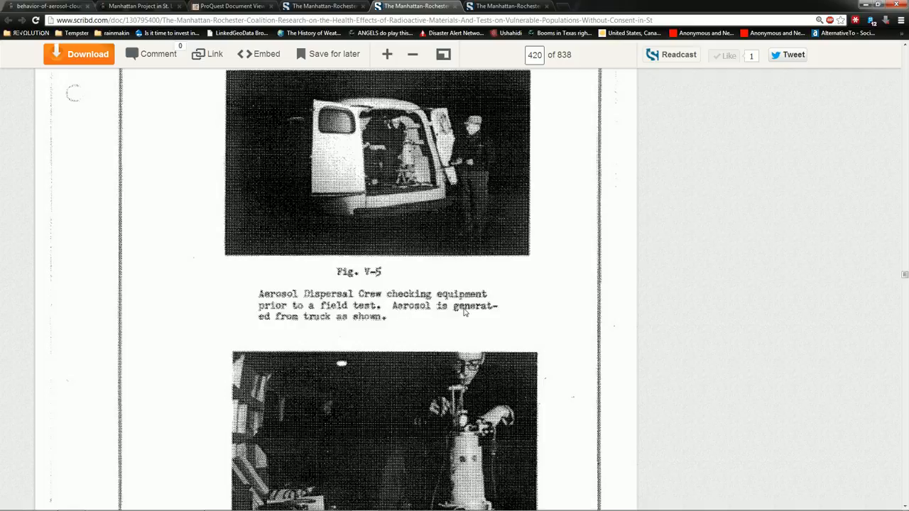
{"action": "mouse_move", "coordinate": [405, 132]}
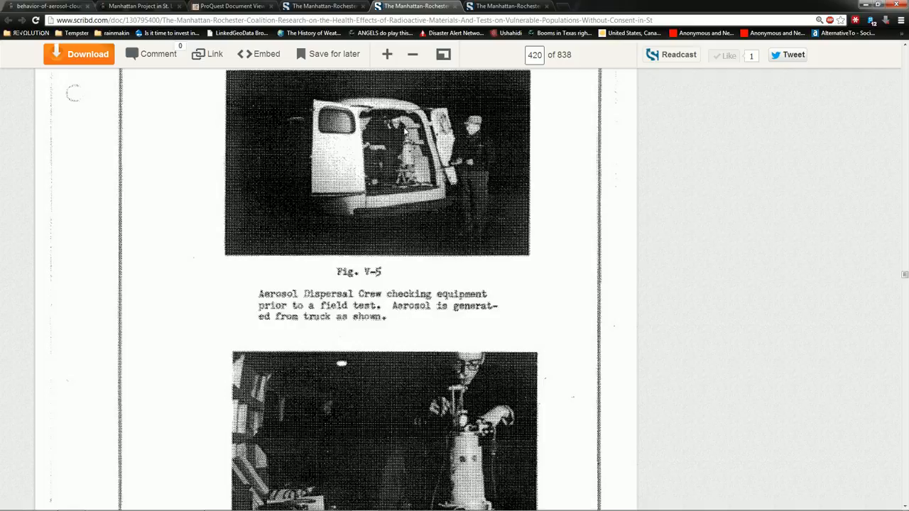
{"action": "scroll", "scroll_direction": "down", "scroll_amount": 3}
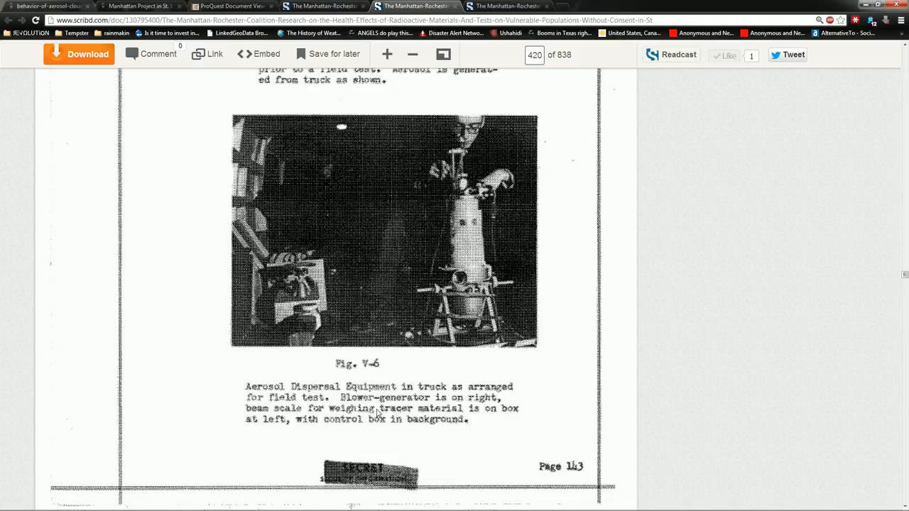
{"action": "mouse_move", "coordinate": [390, 429]}
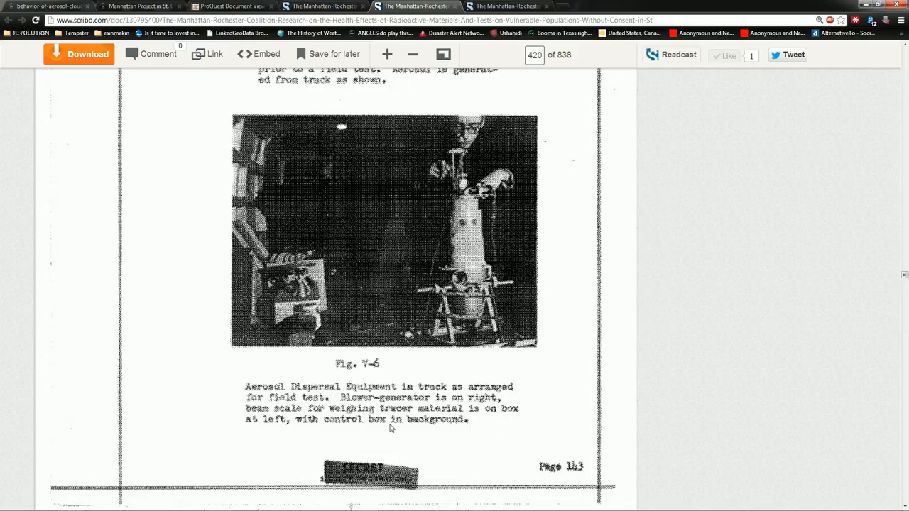
{"action": "mouse_move", "coordinate": [428, 429]}
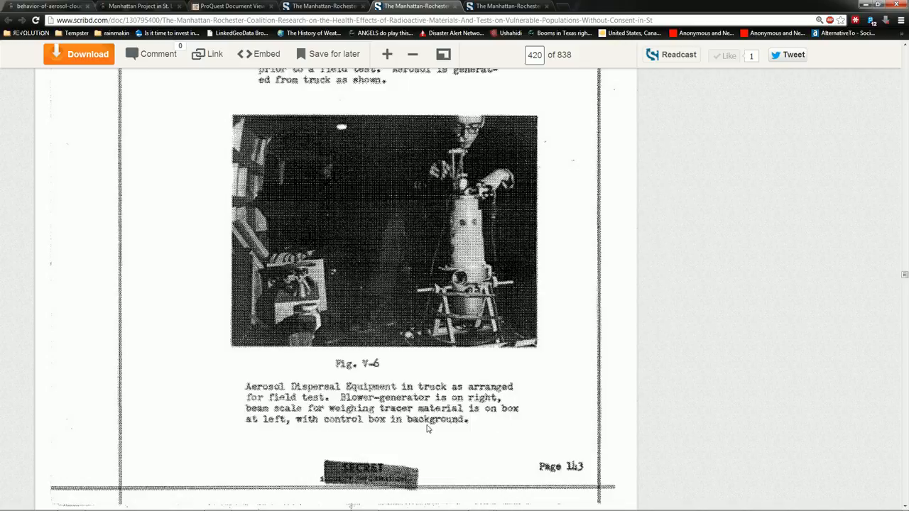
{"action": "mouse_move", "coordinate": [552, 343]}
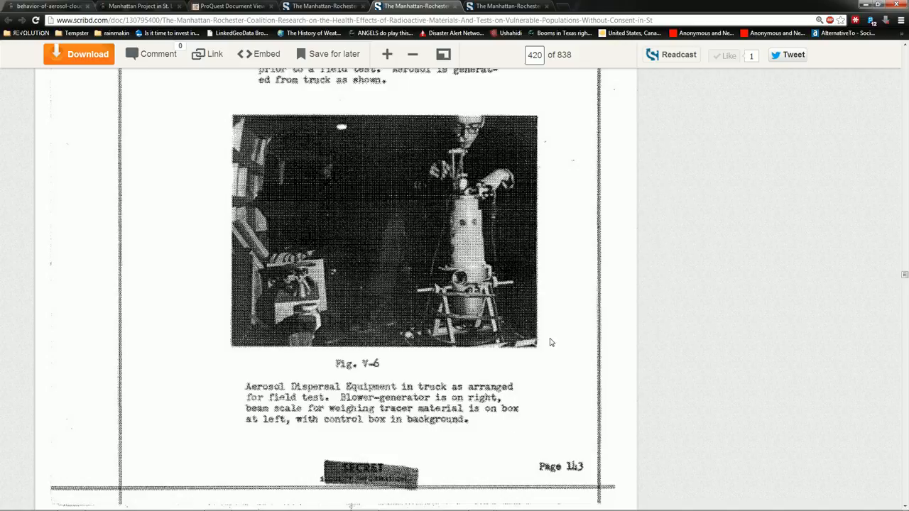
Continue to page 423 through the rooftop and indoor sampler photos, ending at Fig. V-13.
{"action": "scroll", "scroll_direction": "down", "scroll_amount": 3}
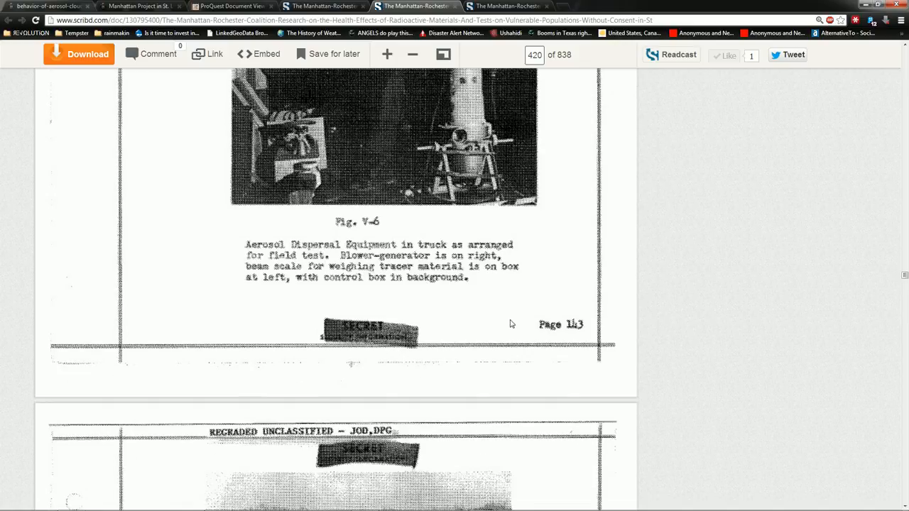
{"action": "scroll", "scroll_direction": "down", "scroll_amount": 3}
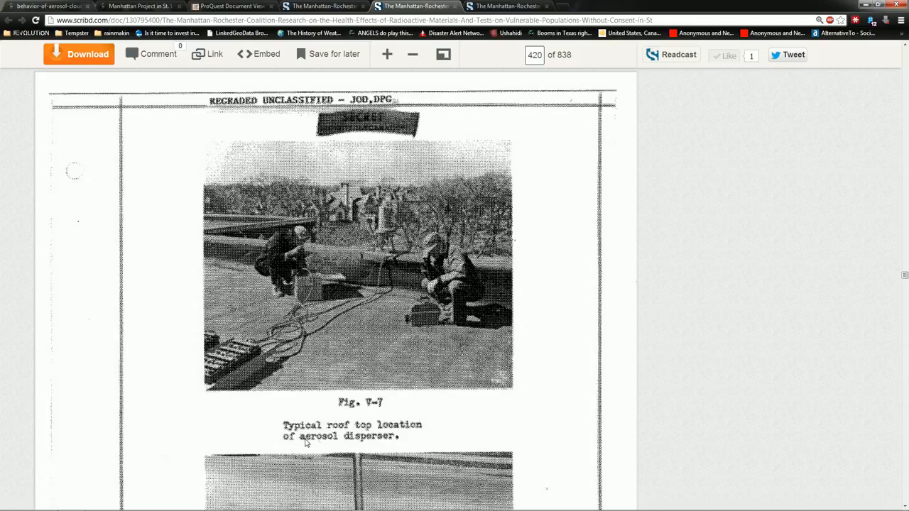
{"action": "mouse_move", "coordinate": [415, 346]}
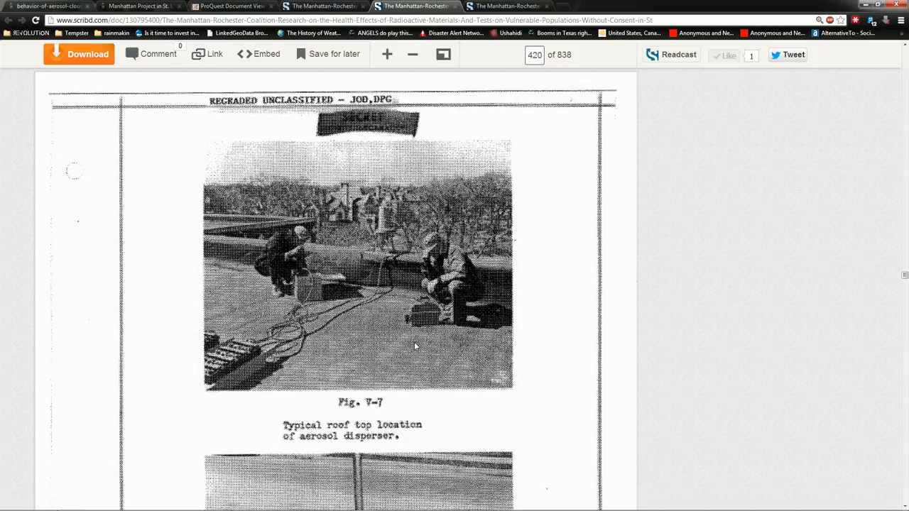
{"action": "scroll", "scroll_direction": "down", "scroll_amount": 3}
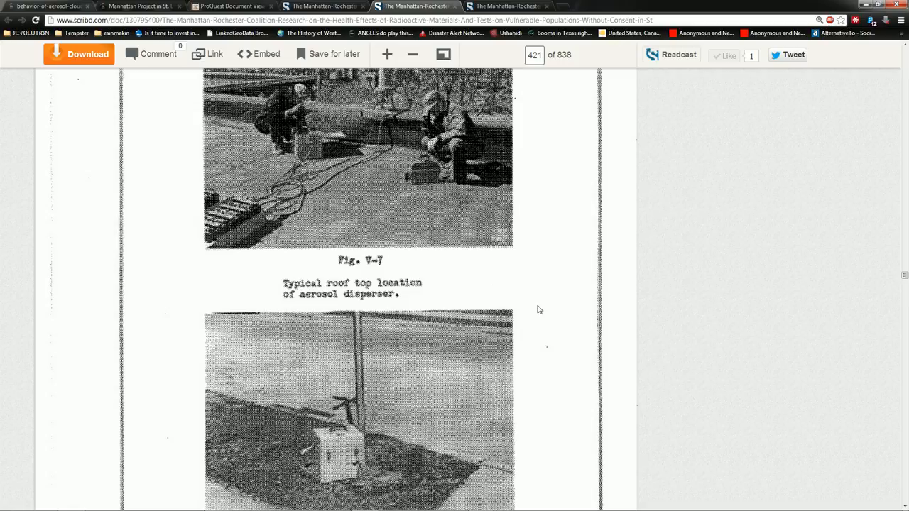
{"action": "scroll", "scroll_direction": "up", "scroll_amount": 3}
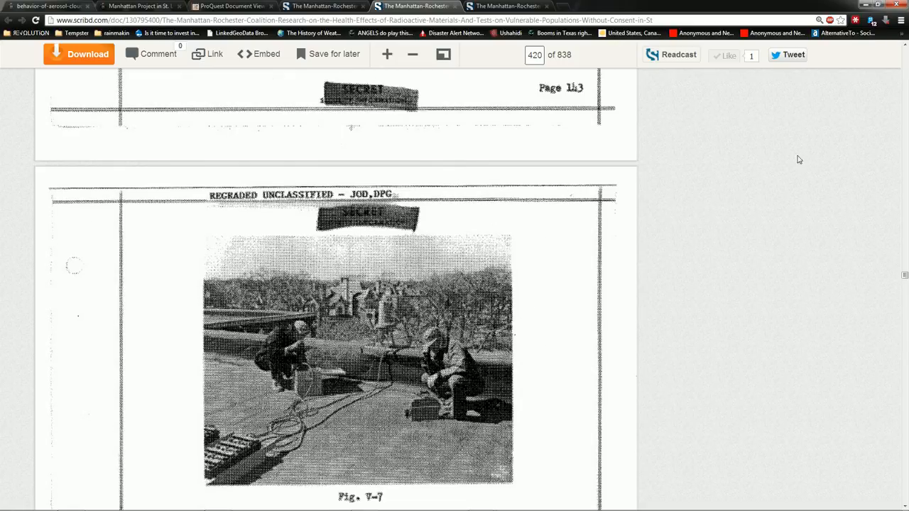
{"action": "scroll", "scroll_direction": "down", "scroll_amount": 3}
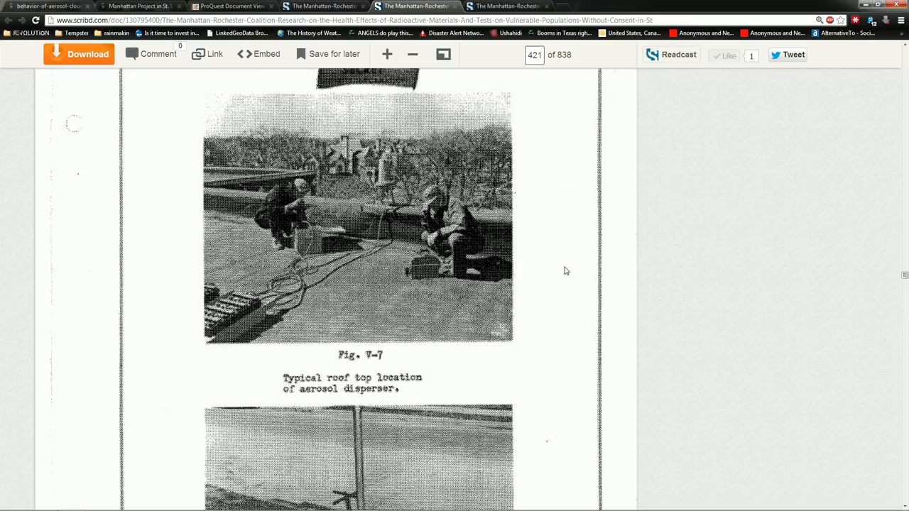
{"action": "scroll", "scroll_direction": "down", "scroll_amount": 3}
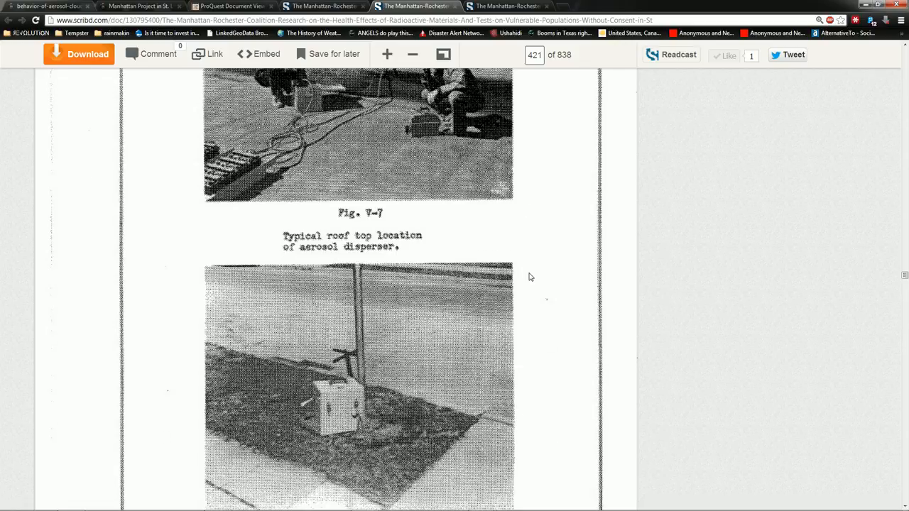
{"action": "scroll", "scroll_direction": "down", "scroll_amount": 3}
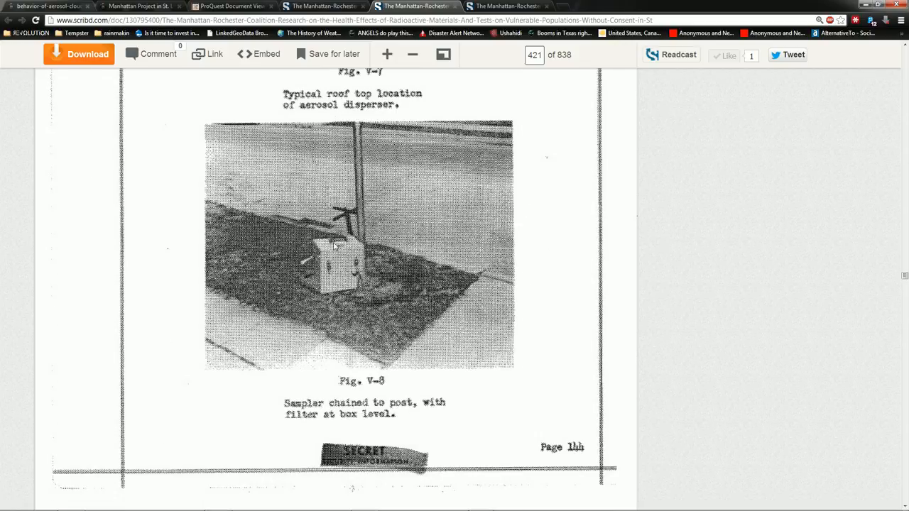
{"action": "scroll", "scroll_direction": "down", "scroll_amount": 3}
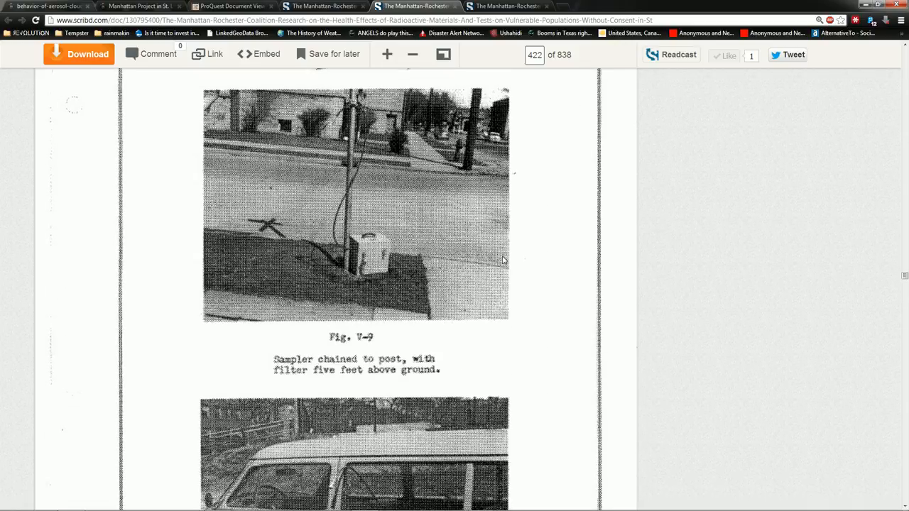
{"action": "scroll", "scroll_direction": "down", "scroll_amount": 3}
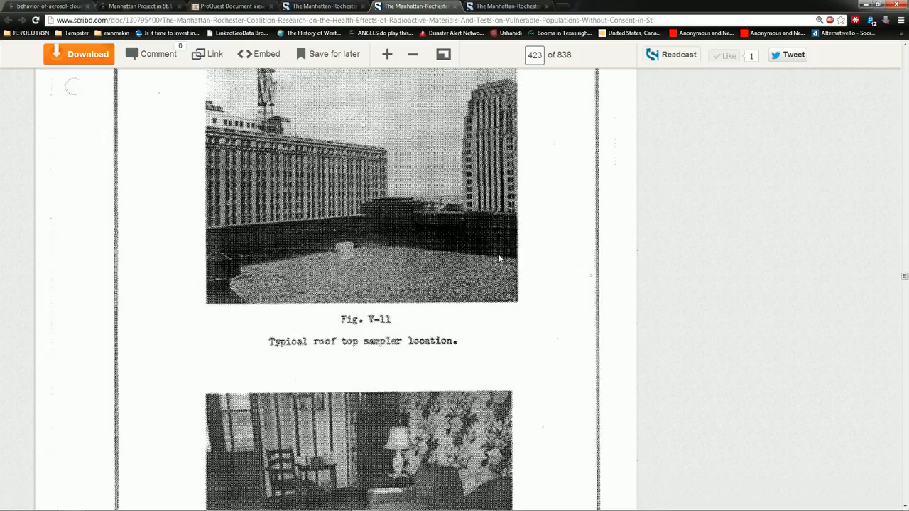
{"action": "scroll", "scroll_direction": "down", "scroll_amount": 3}
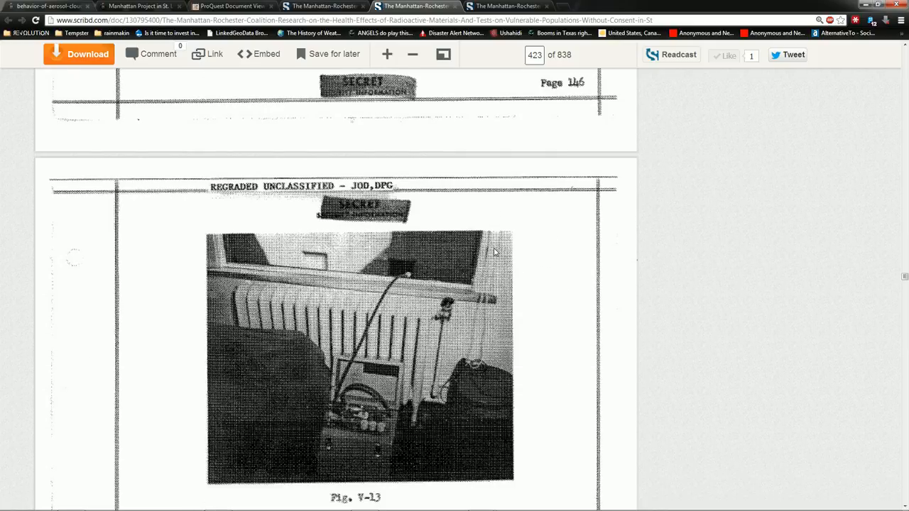
{"action": "mouse_move", "coordinate": [492, 8]}
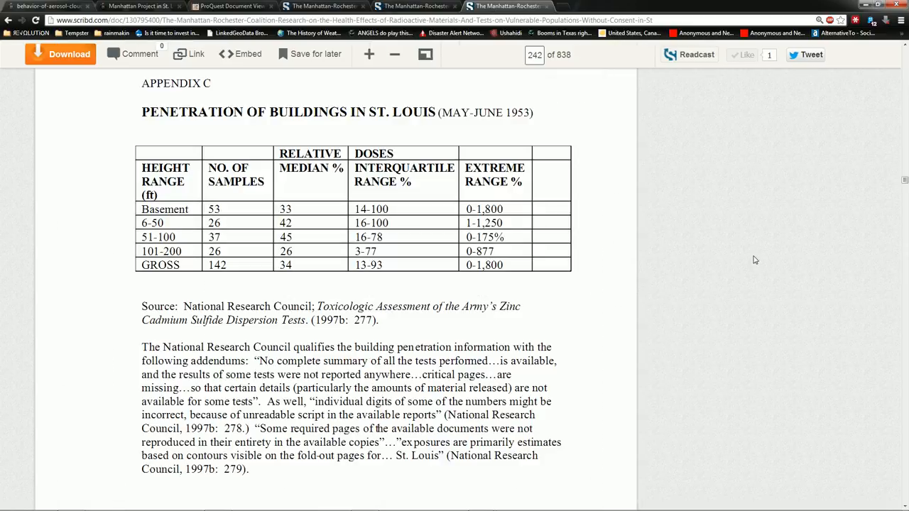
Move past Appendix C's building-penetration table to Appendix D's GAO tissue synopsis and first studies.
{"action": "scroll", "scroll_direction": "down", "scroll_amount": 3}
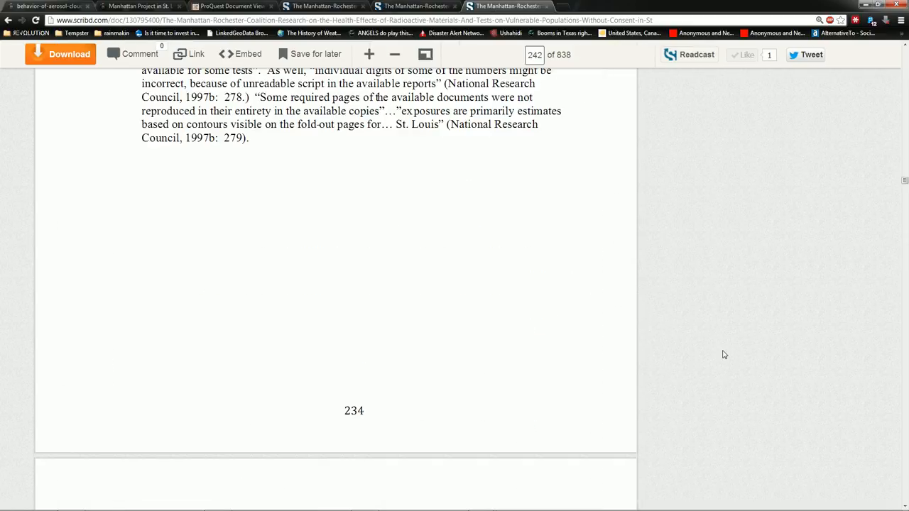
{"action": "scroll", "scroll_direction": "down", "scroll_amount": 3}
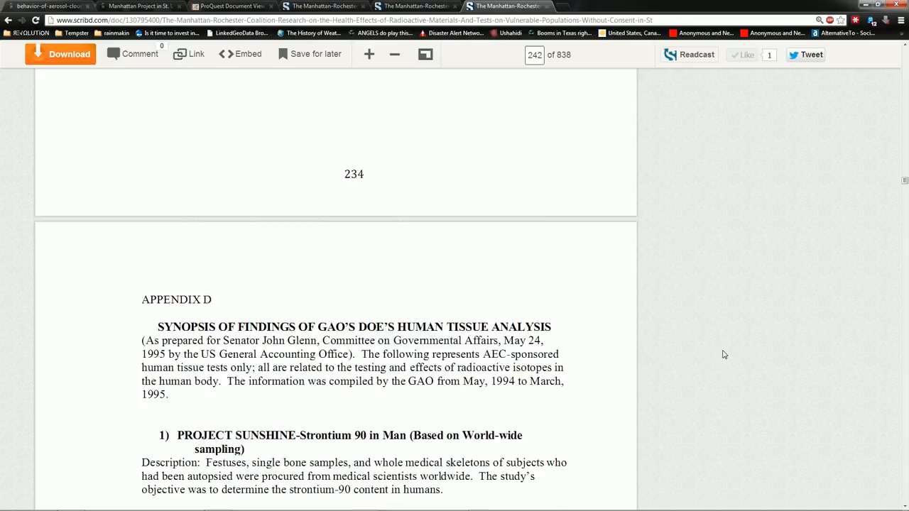
{"action": "scroll", "scroll_direction": "down", "scroll_amount": 3}
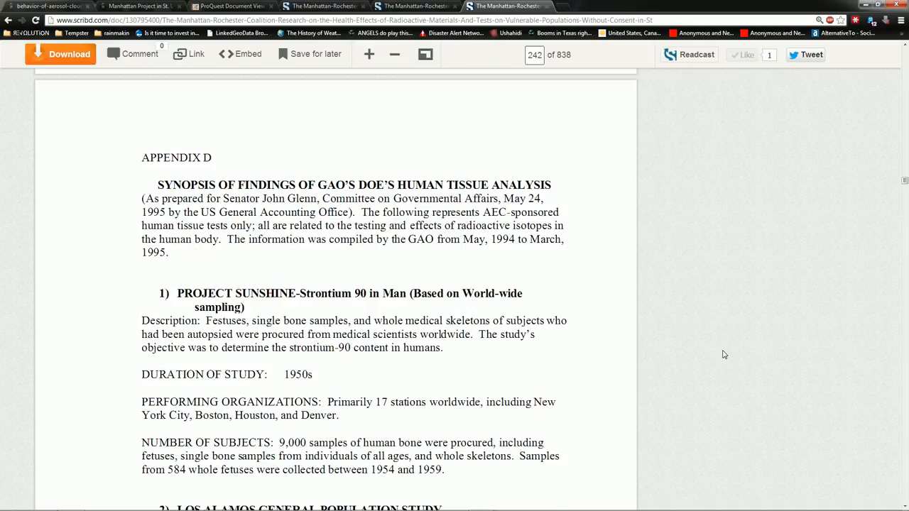
{"action": "mouse_move", "coordinate": [727, 343]}
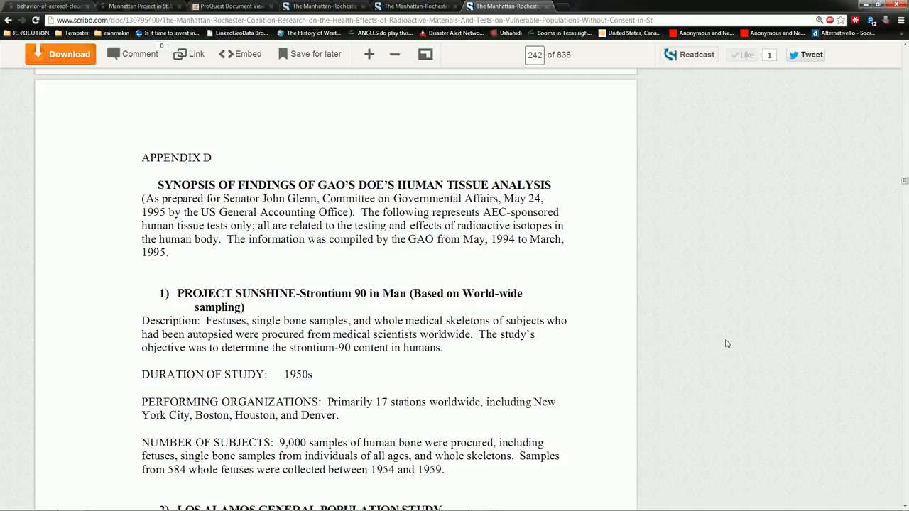
{"action": "mouse_move", "coordinate": [719, 348]}
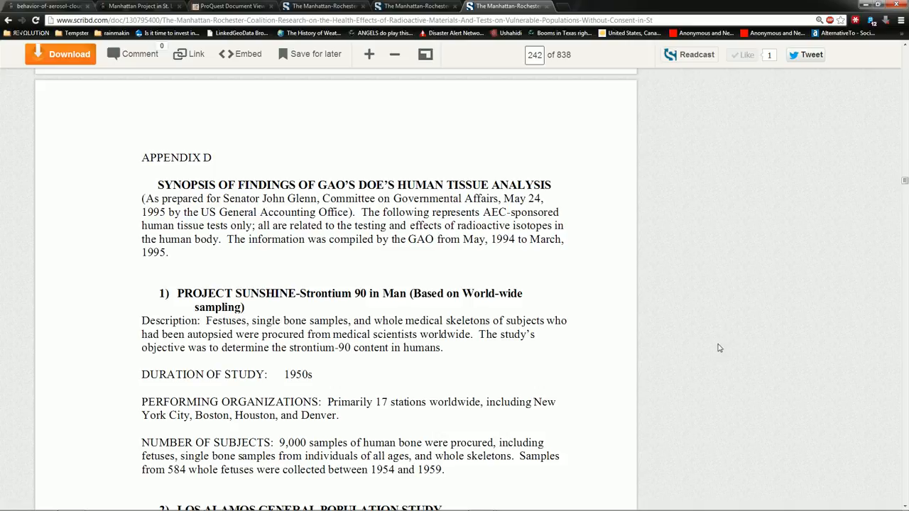
{"action": "scroll", "scroll_direction": "down", "scroll_amount": 3}
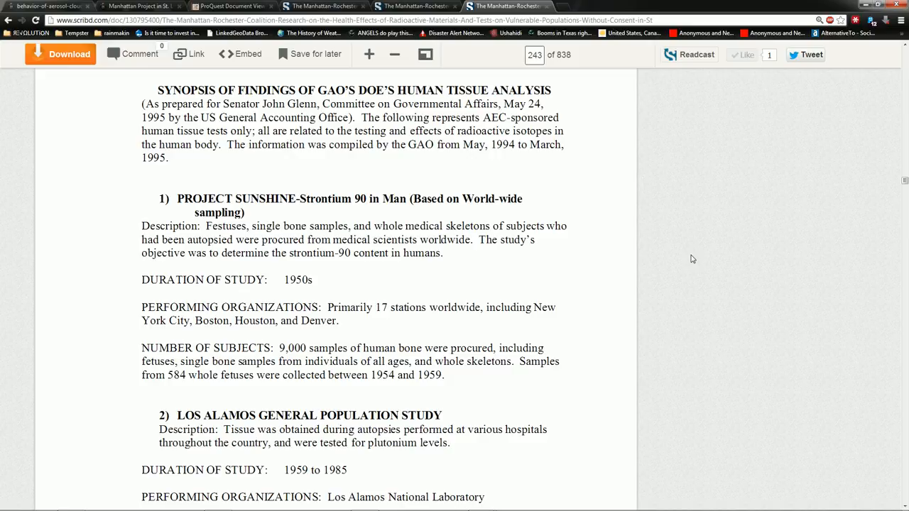
{"action": "mouse_move", "coordinate": [212, 200]}
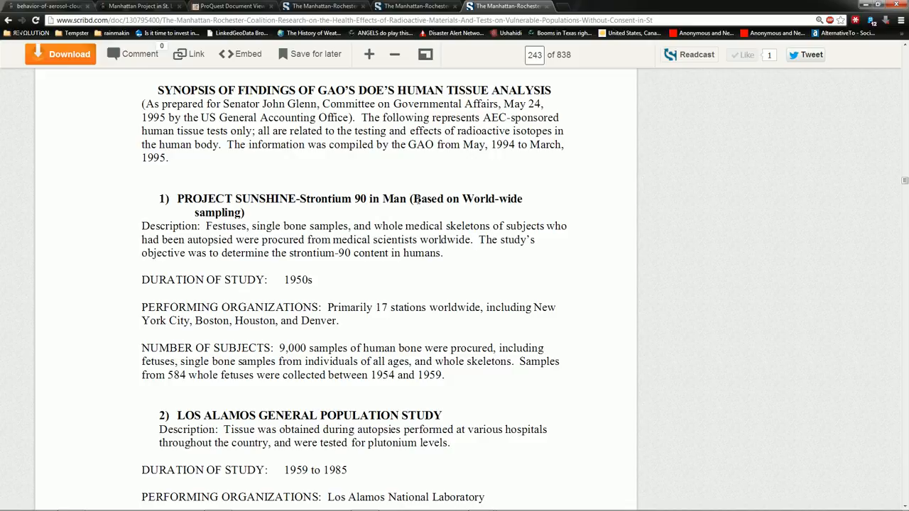
{"action": "mouse_move", "coordinate": [468, 213]}
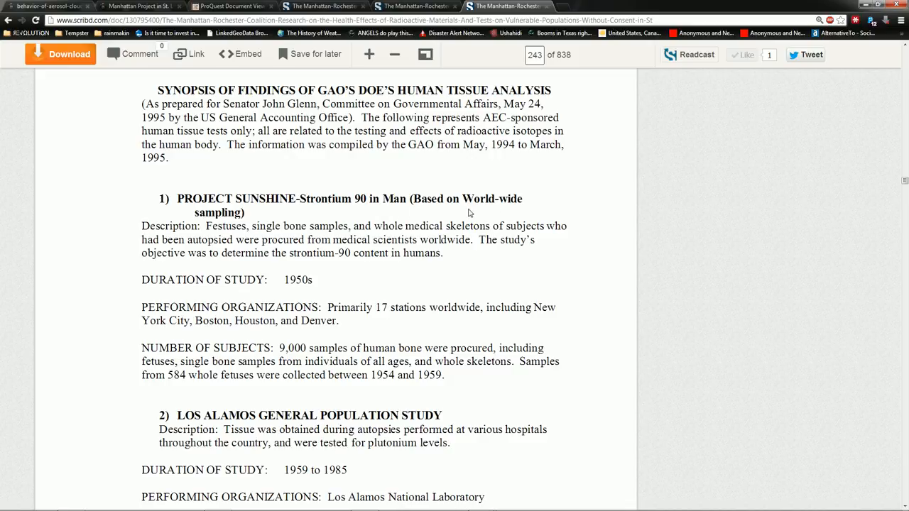
Page through 243–248, past the plutonium injection cases and Aborted Fetus Study, to study 21.
{"action": "scroll", "scroll_direction": "down", "scroll_amount": 3}
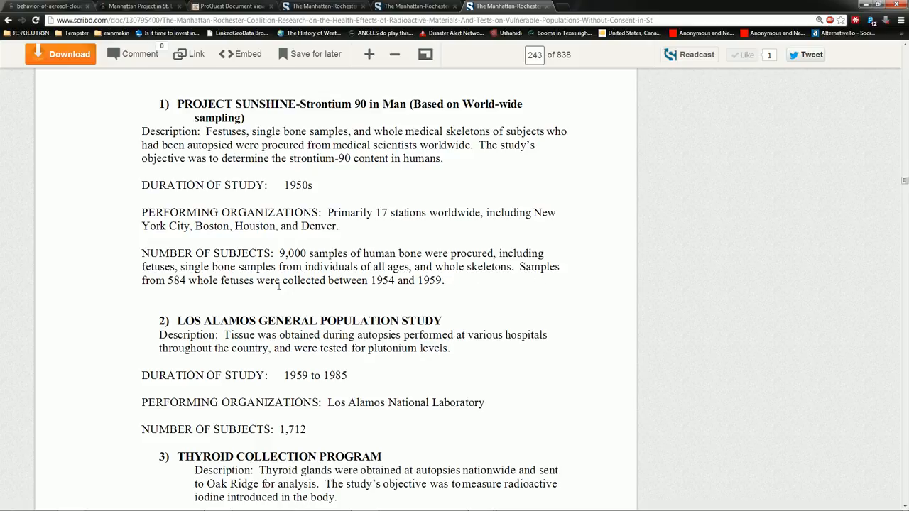
{"action": "mouse_move", "coordinate": [344, 287]}
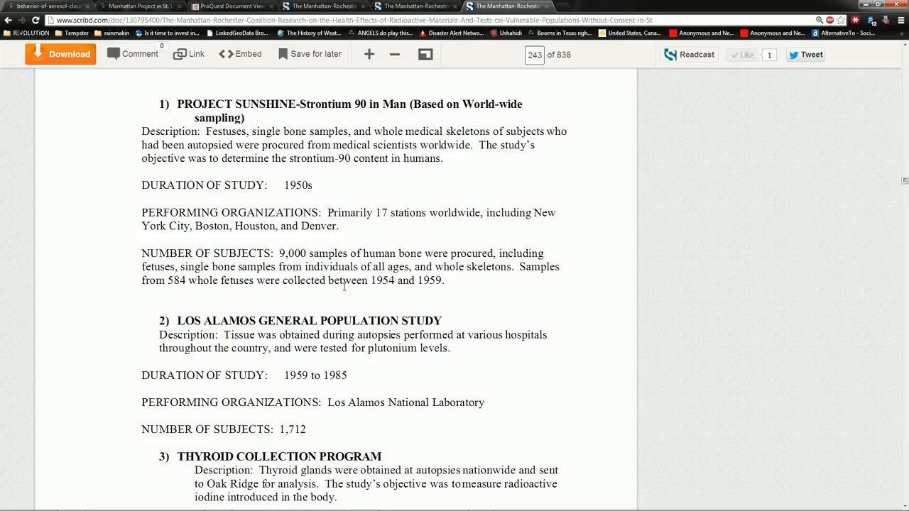
{"action": "scroll", "scroll_direction": "down", "scroll_amount": 3}
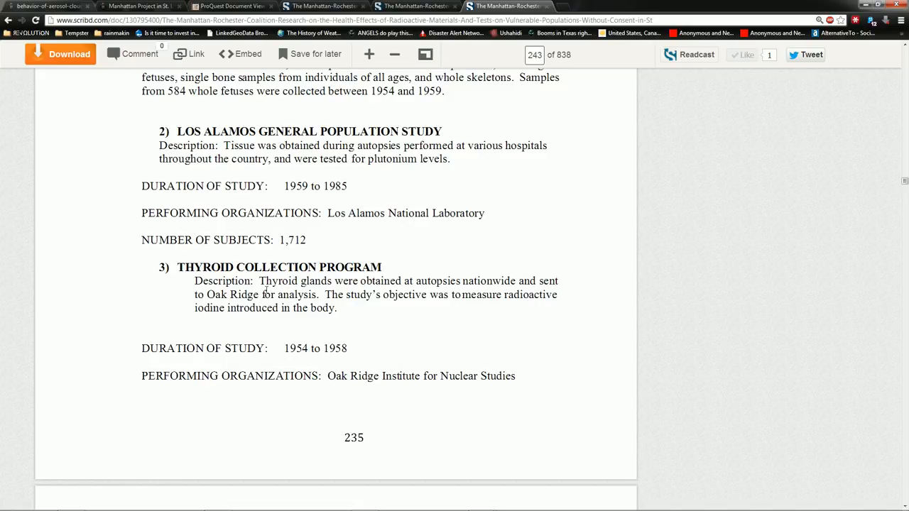
{"action": "scroll", "scroll_direction": "down", "scroll_amount": 3}
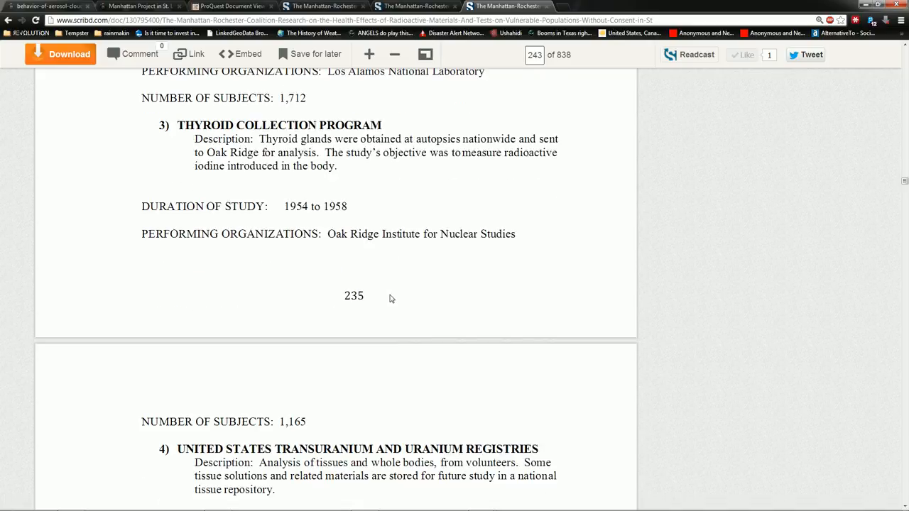
{"action": "scroll", "scroll_direction": "down", "scroll_amount": 3}
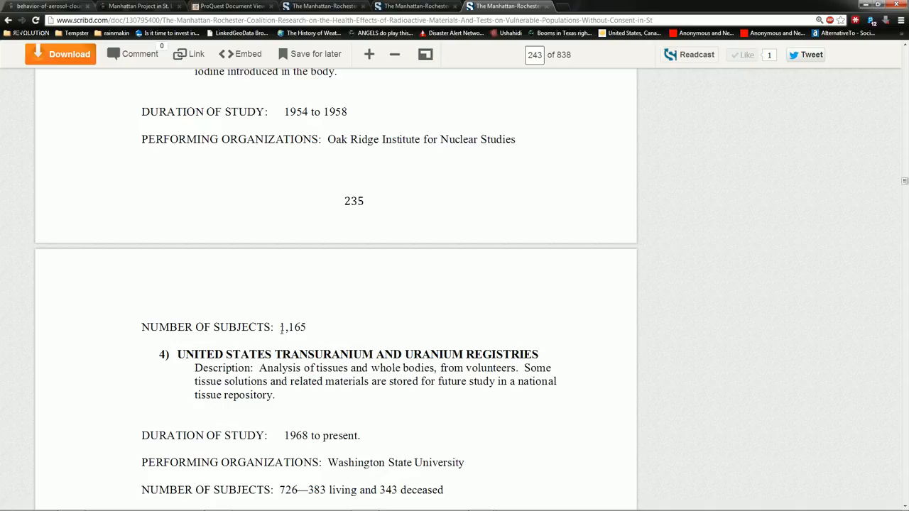
{"action": "scroll", "scroll_direction": "down", "scroll_amount": 3}
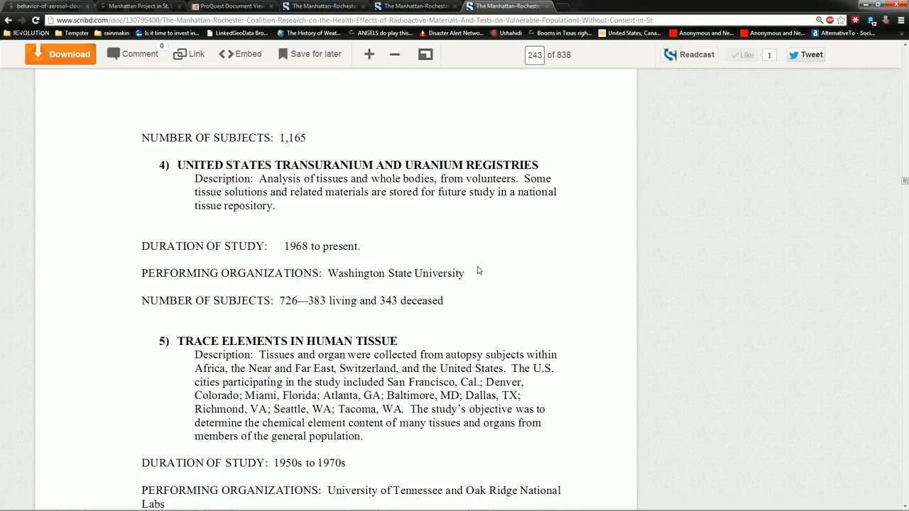
{"action": "scroll", "scroll_direction": "down", "scroll_amount": 3}
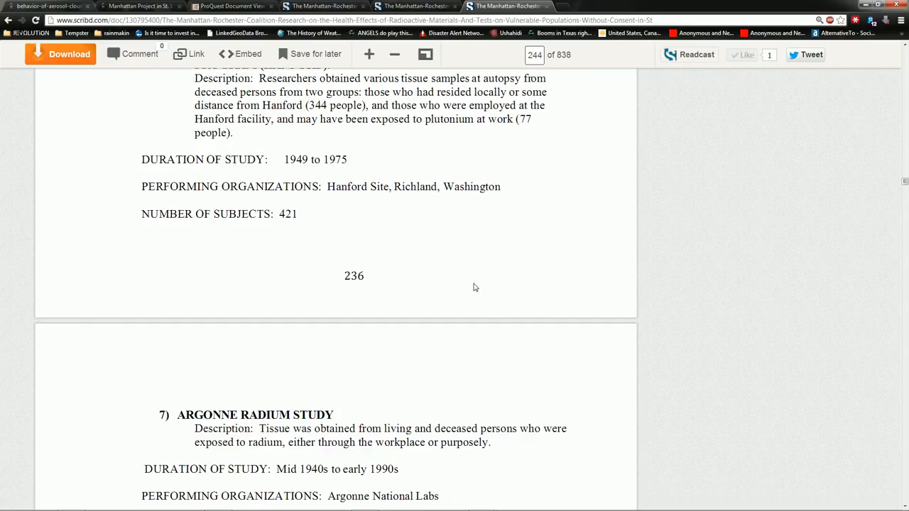
{"action": "scroll", "scroll_direction": "down", "scroll_amount": 3}
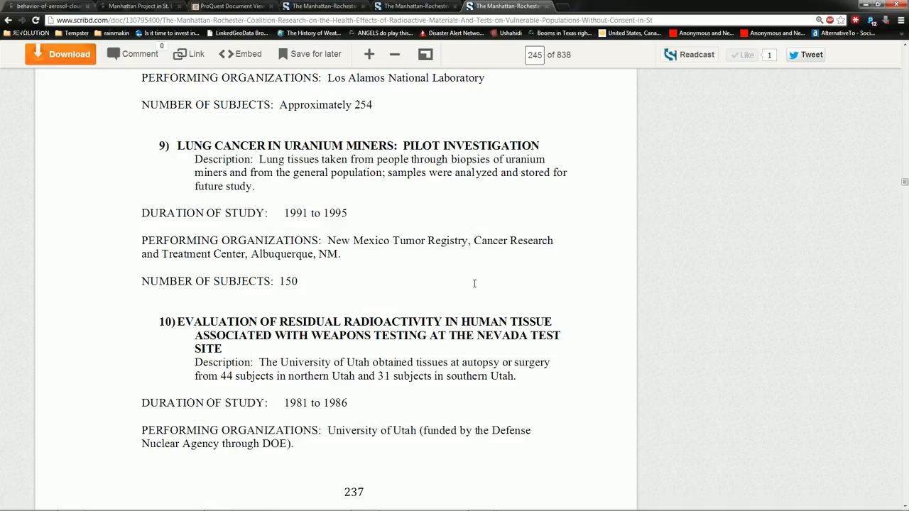
{"action": "scroll", "scroll_direction": "down", "scroll_amount": 3}
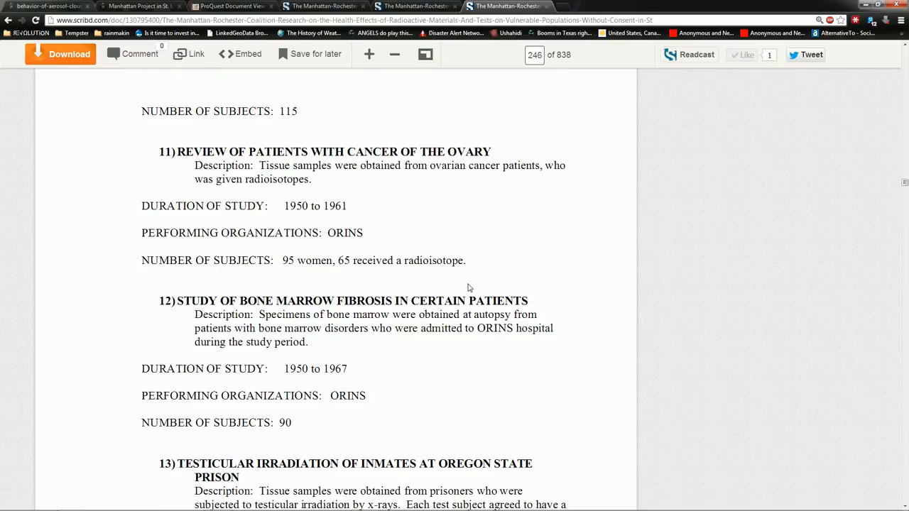
{"action": "scroll", "scroll_direction": "down", "scroll_amount": 3}
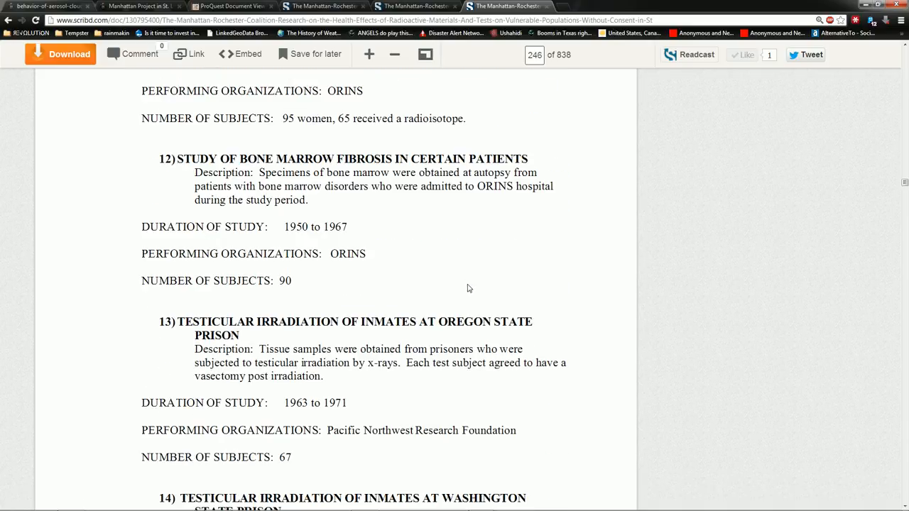
{"action": "scroll", "scroll_direction": "down", "scroll_amount": 3}
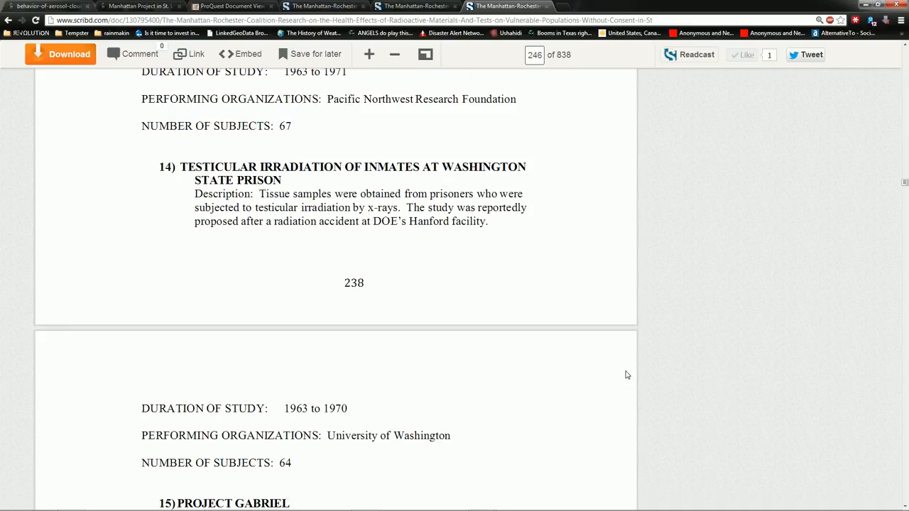
{"action": "scroll", "scroll_direction": "down", "scroll_amount": 3}
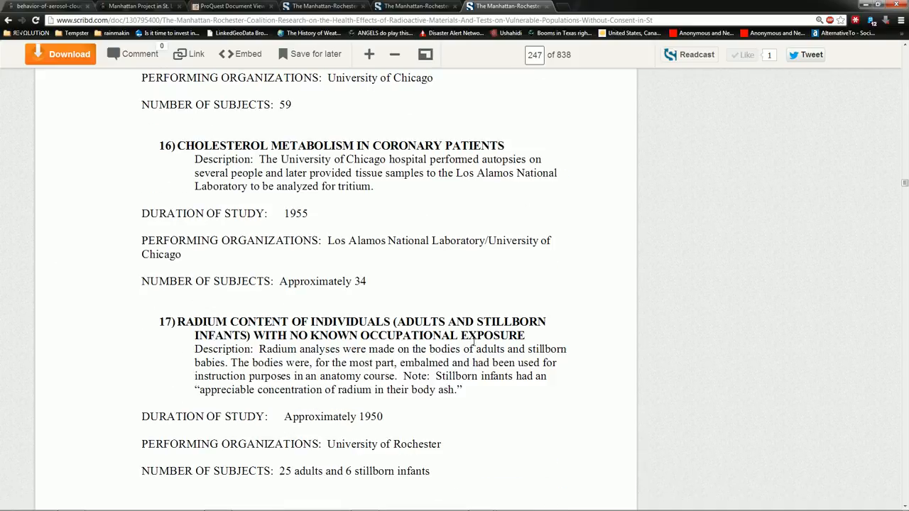
{"action": "scroll", "scroll_direction": "down", "scroll_amount": 3}
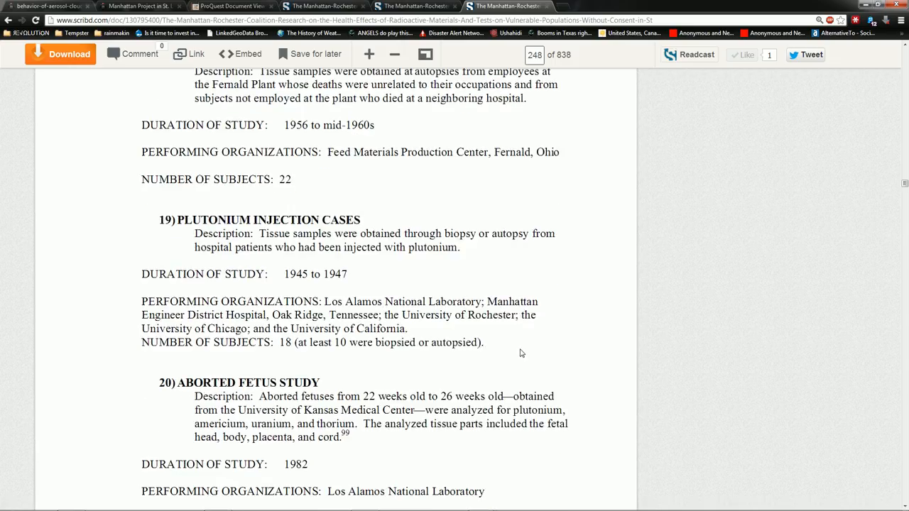
{"action": "scroll", "scroll_direction": "down", "scroll_amount": 3}
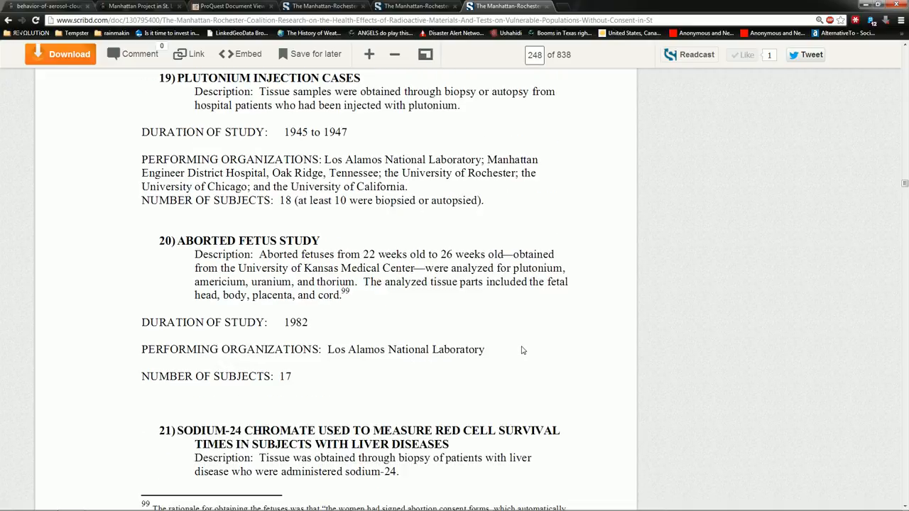
{"action": "scroll", "scroll_direction": "down", "scroll_amount": 3}
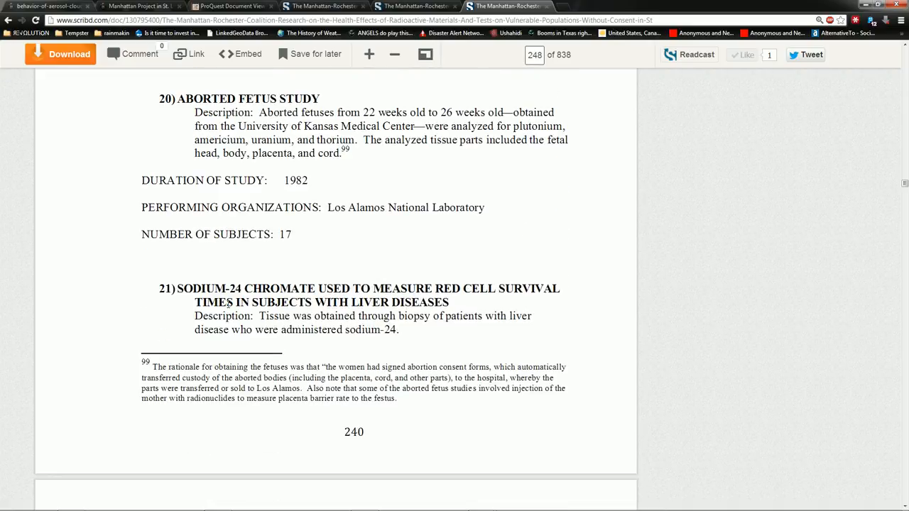
Highlight study 21's heading on sodium-24 chromate and red cell survival on page 248.
{"action": "left_click_drag", "start_coordinate": [160, 98], "coordinate": [458, 305]}
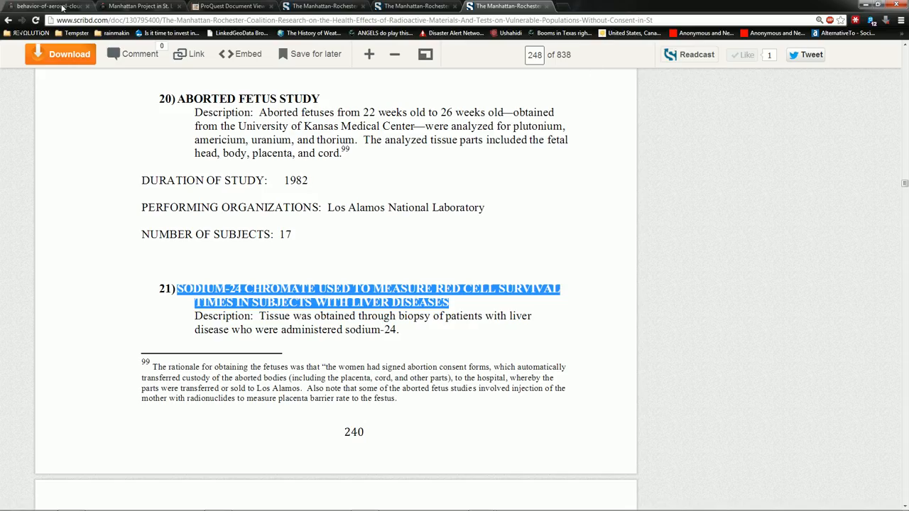
Bring up the 1953 plume map image tab and glance down at the Martino-Taylor quote.
{"action": "left_click", "coordinate": [49, 5]}
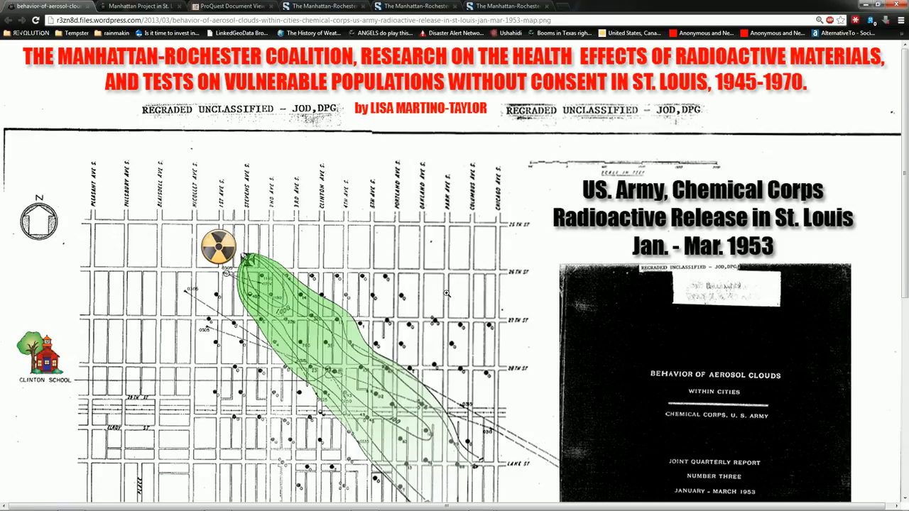
{"action": "scroll", "scroll_direction": "down", "scroll_amount": 3}
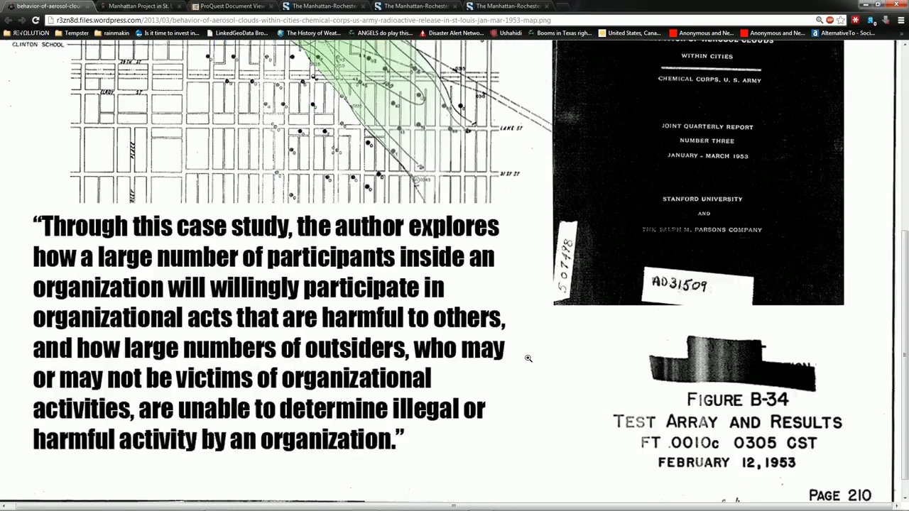
{"action": "scroll", "scroll_direction": "up", "scroll_amount": 3}
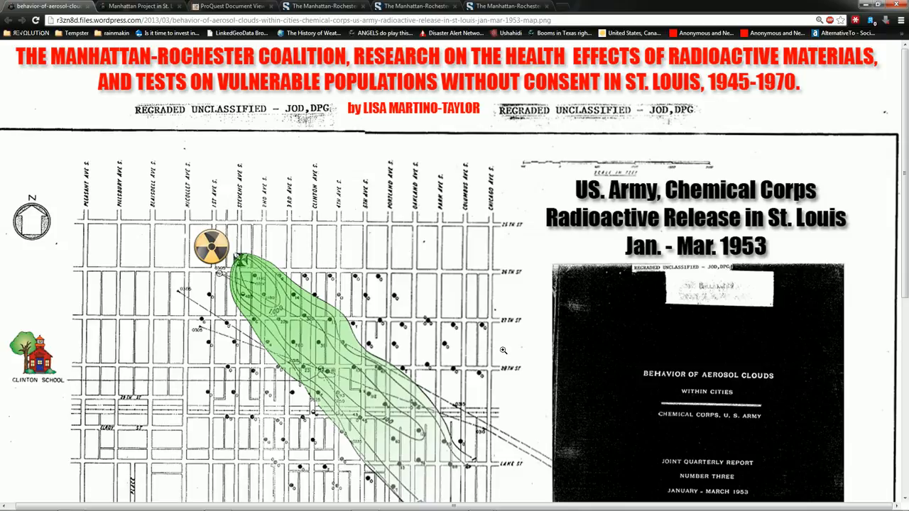
{"action": "mouse_move", "coordinate": [340, 174]}
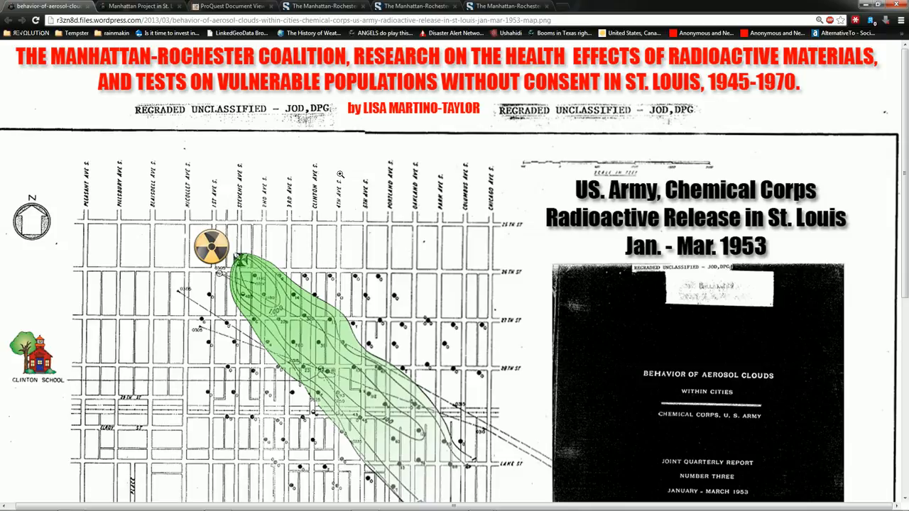